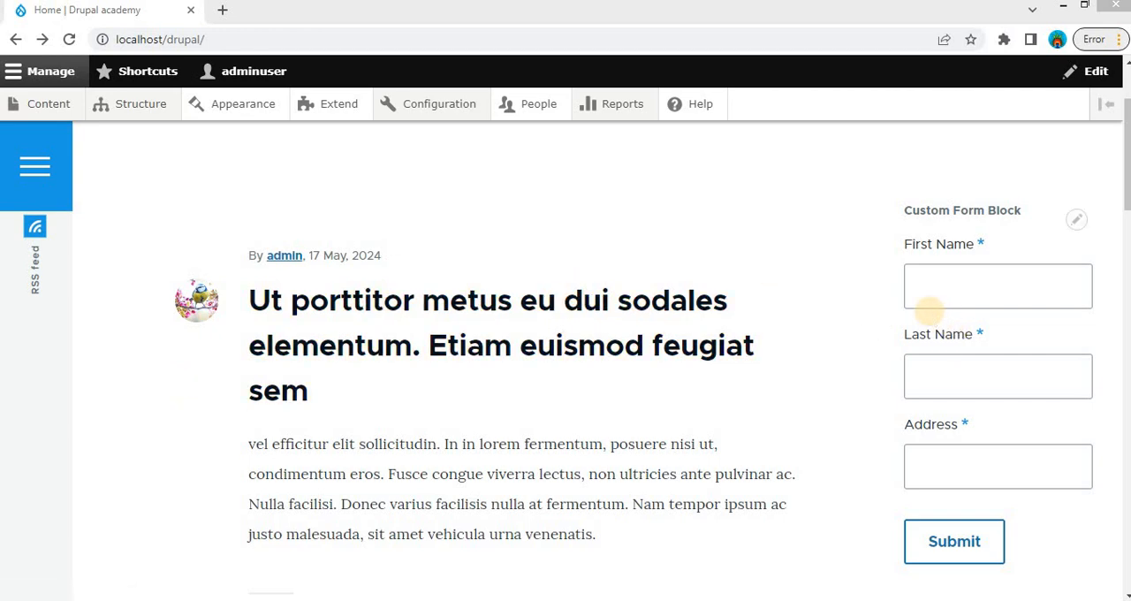
mouse_move(929, 318)
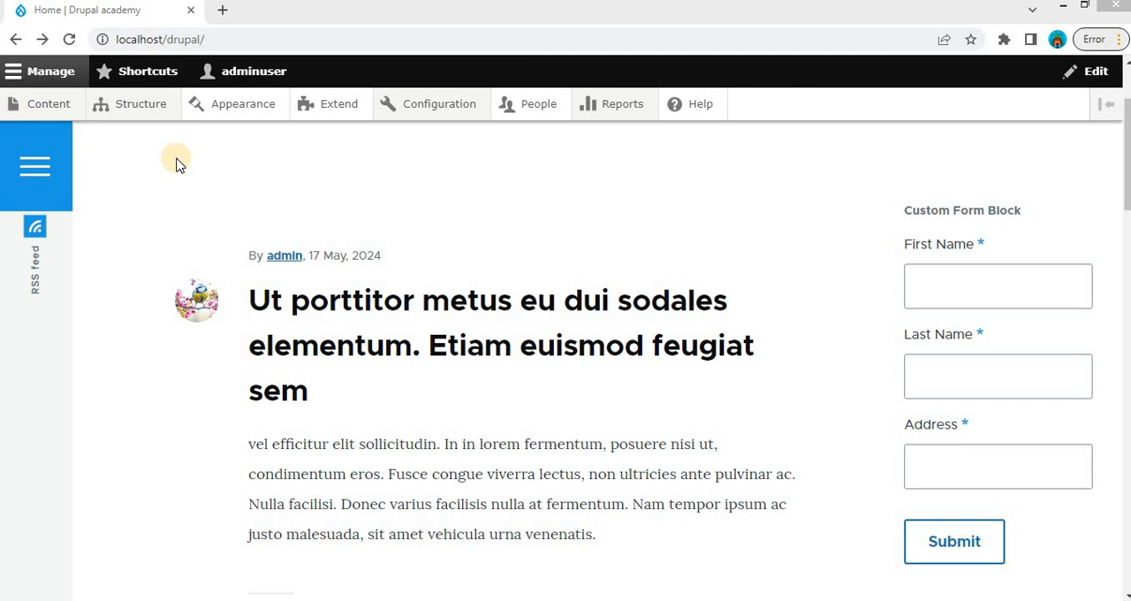
- Navigate via Structure to the Webforms list showing the three site webforms
click(140, 102)
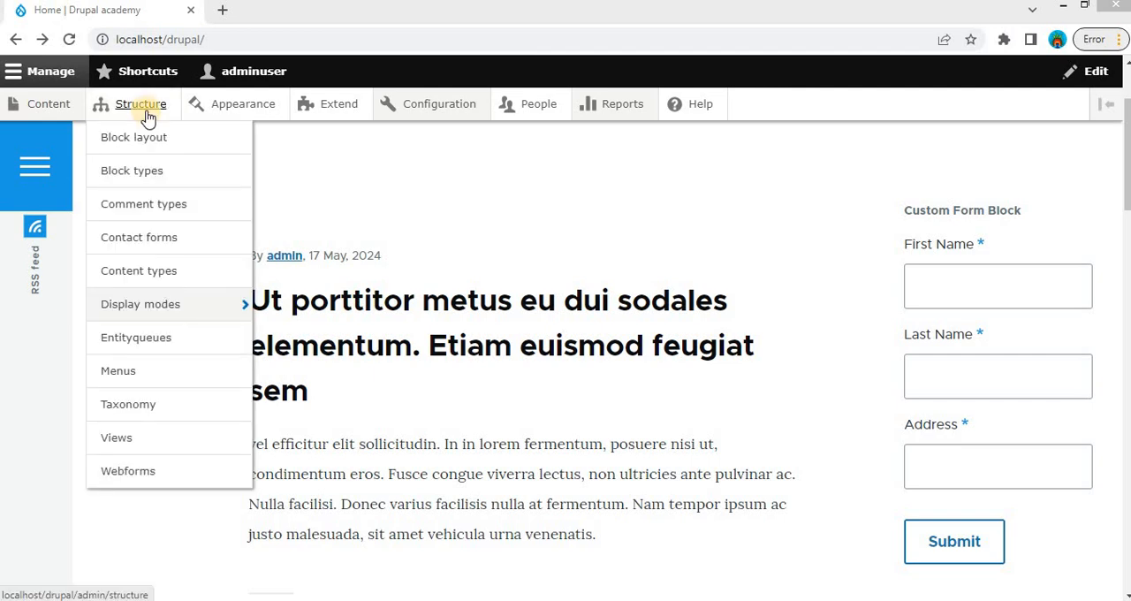
mouse_move(128, 471)
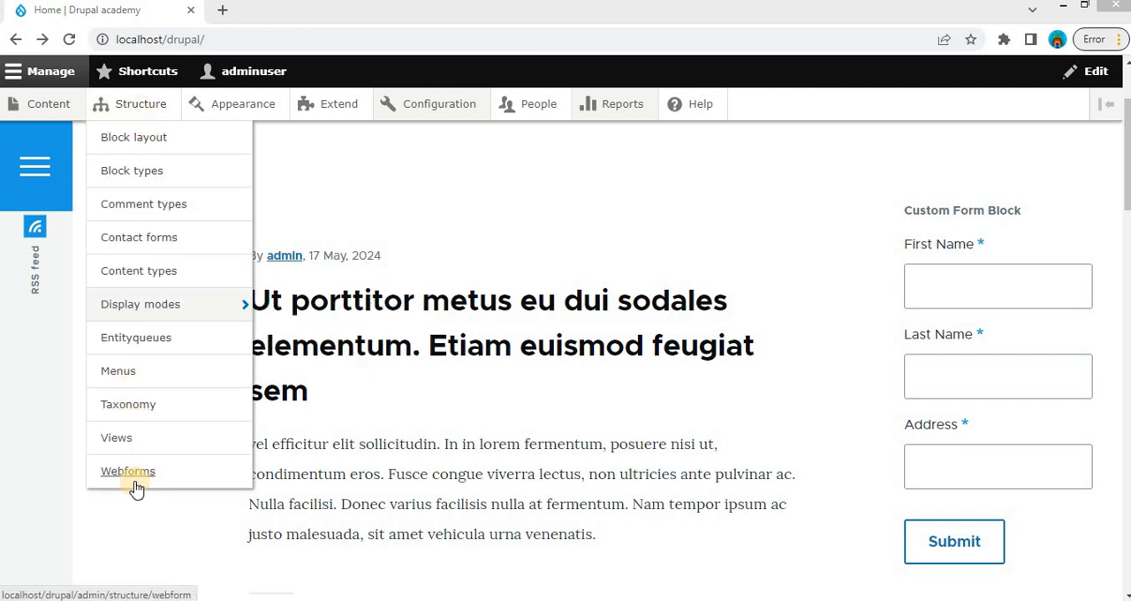
click(127, 470)
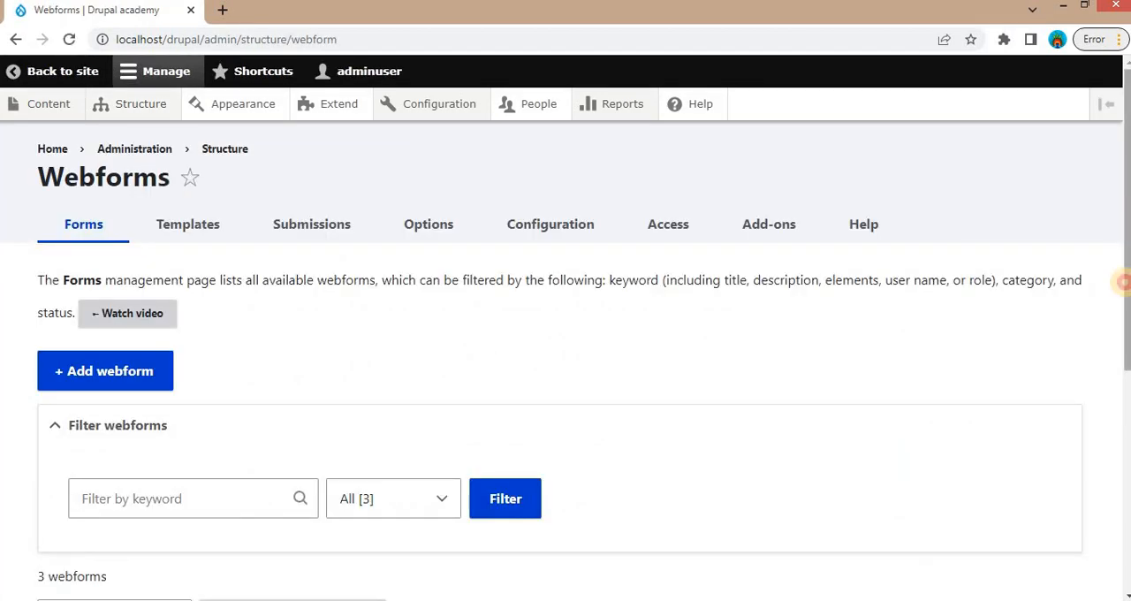
scroll(down, 3)
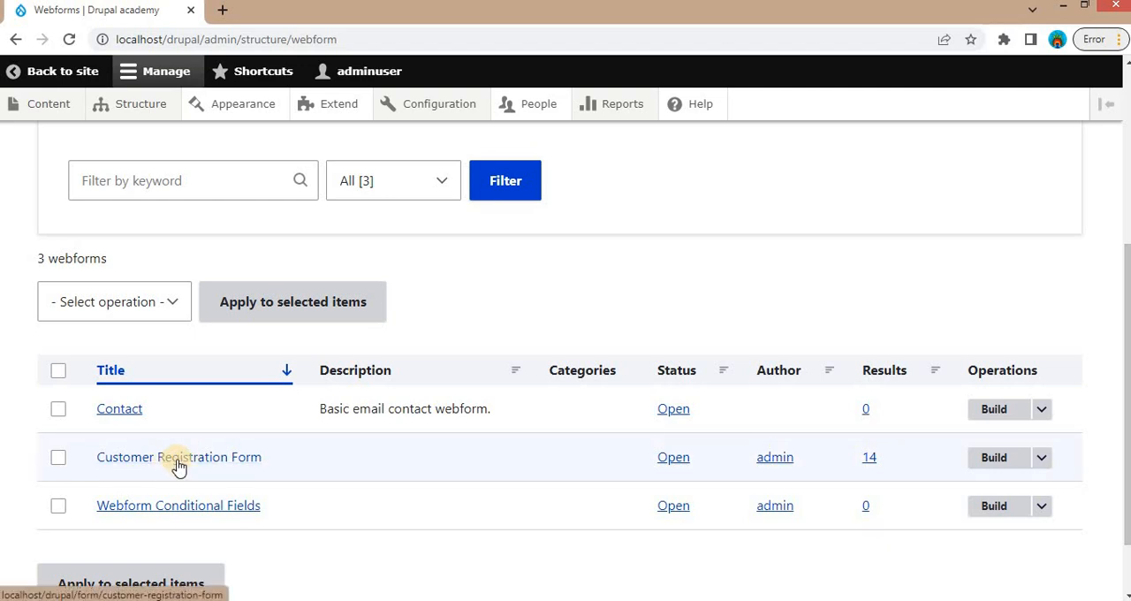
- Open Customer Registration Form and hit Next with empty fields to get the browser's 'Please fill out this field' warnings
click(179, 456)
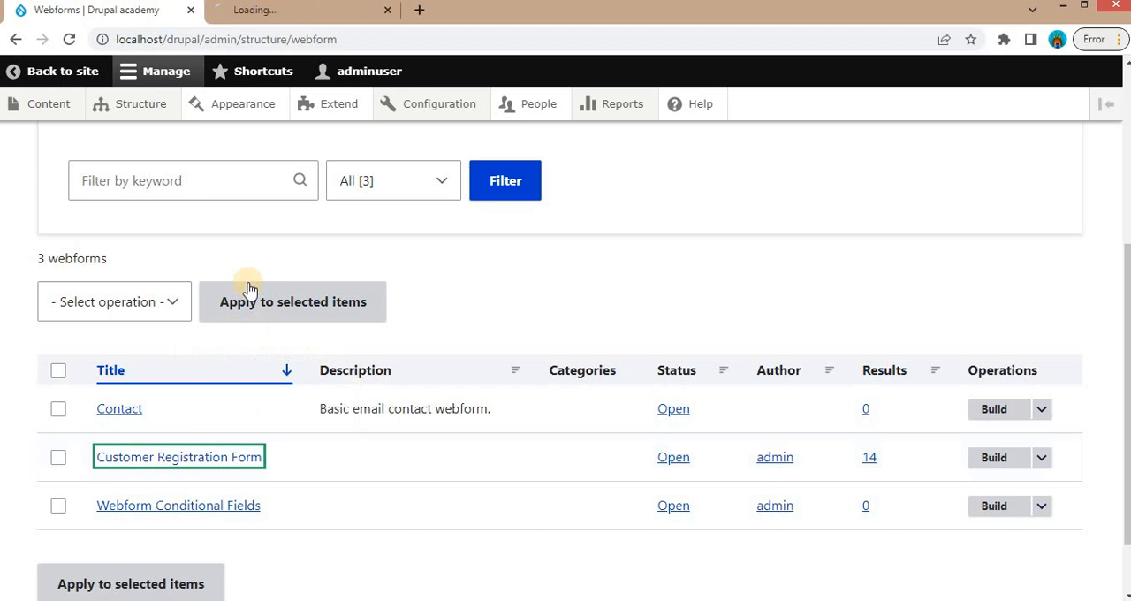
click(179, 456)
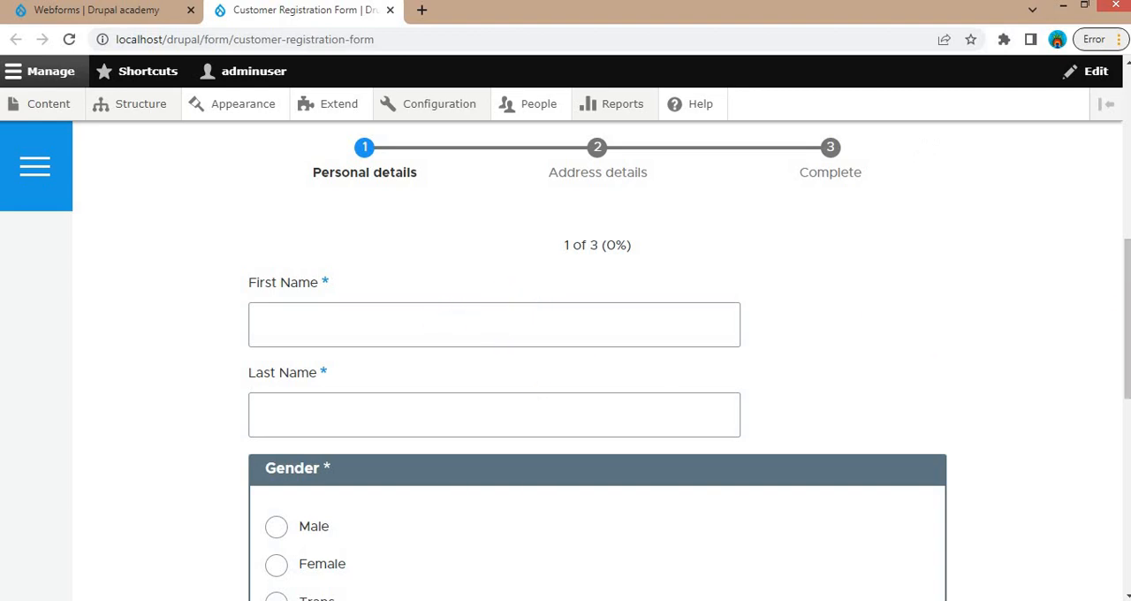
scroll(down, 3)
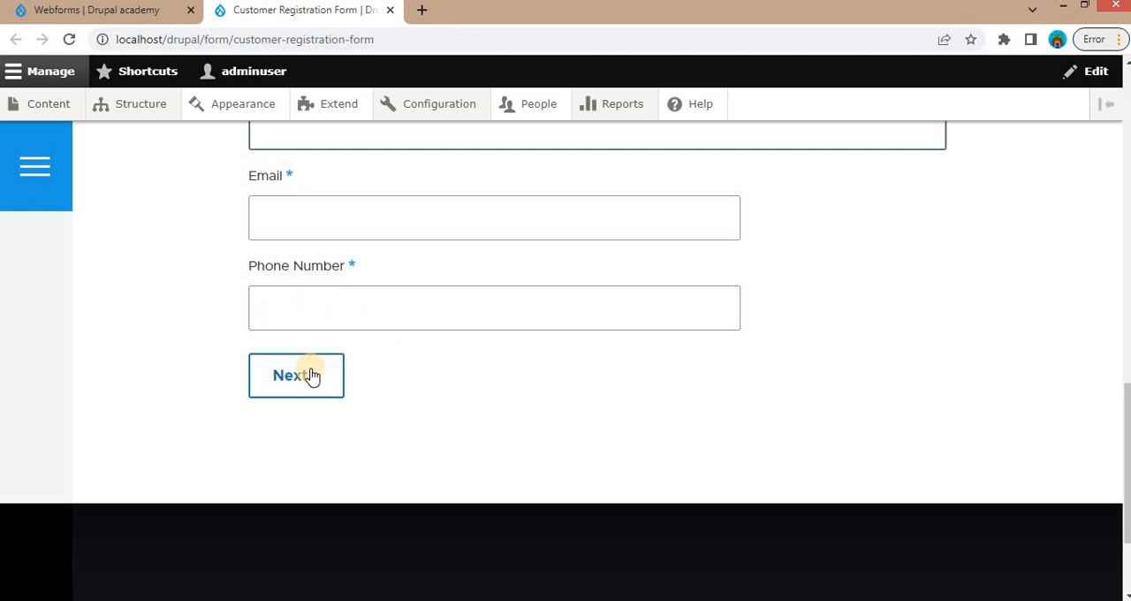
click(296, 374)
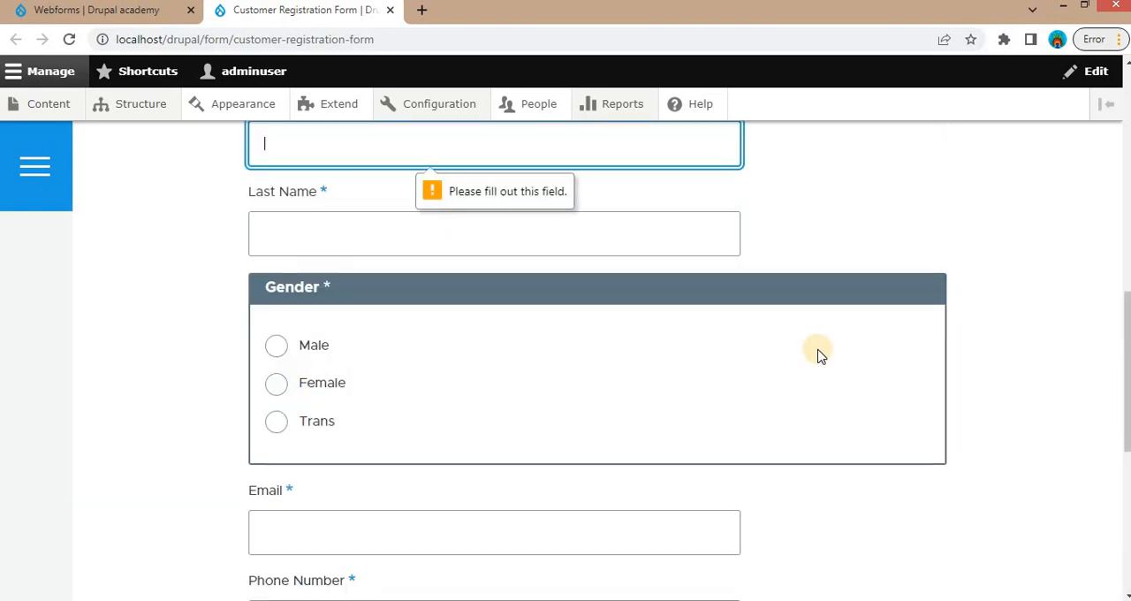
mouse_move(523, 248)
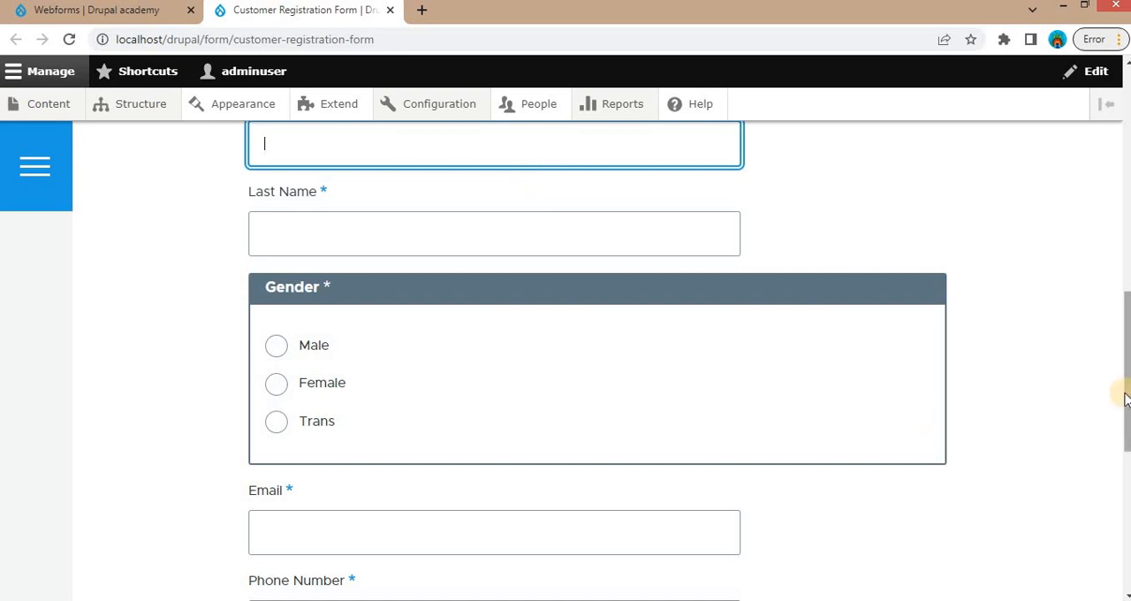
scroll(down, 3)
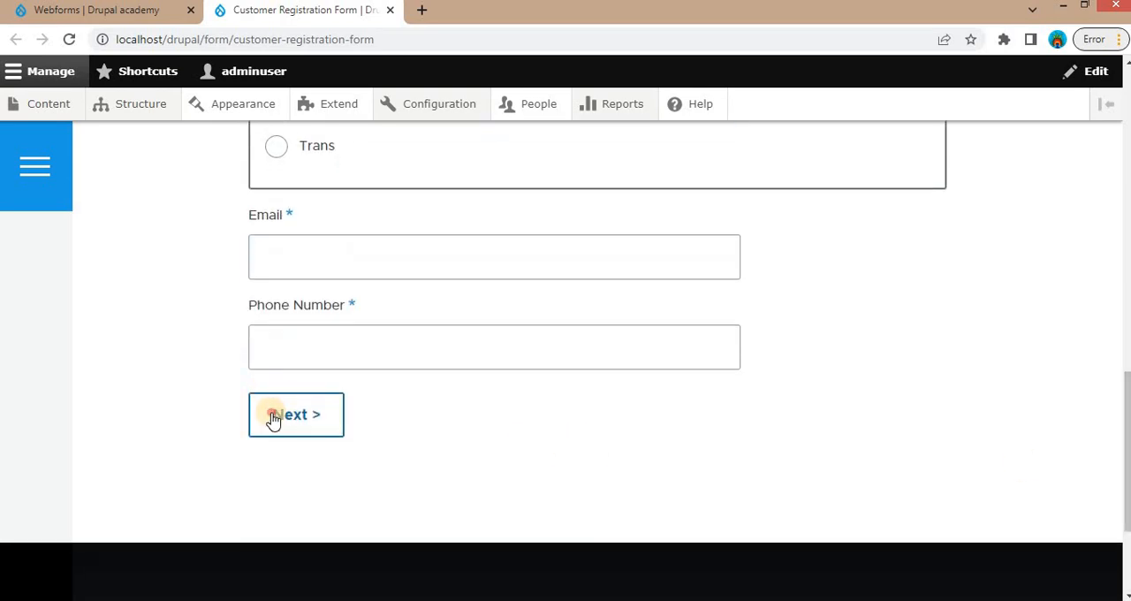
click(297, 413)
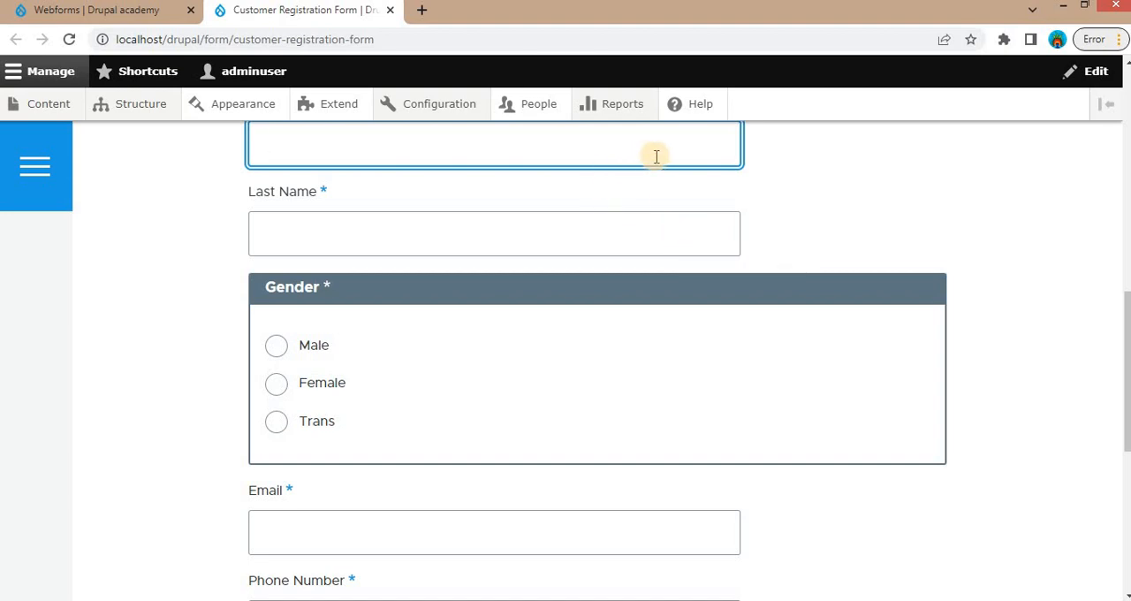
mouse_move(731, 214)
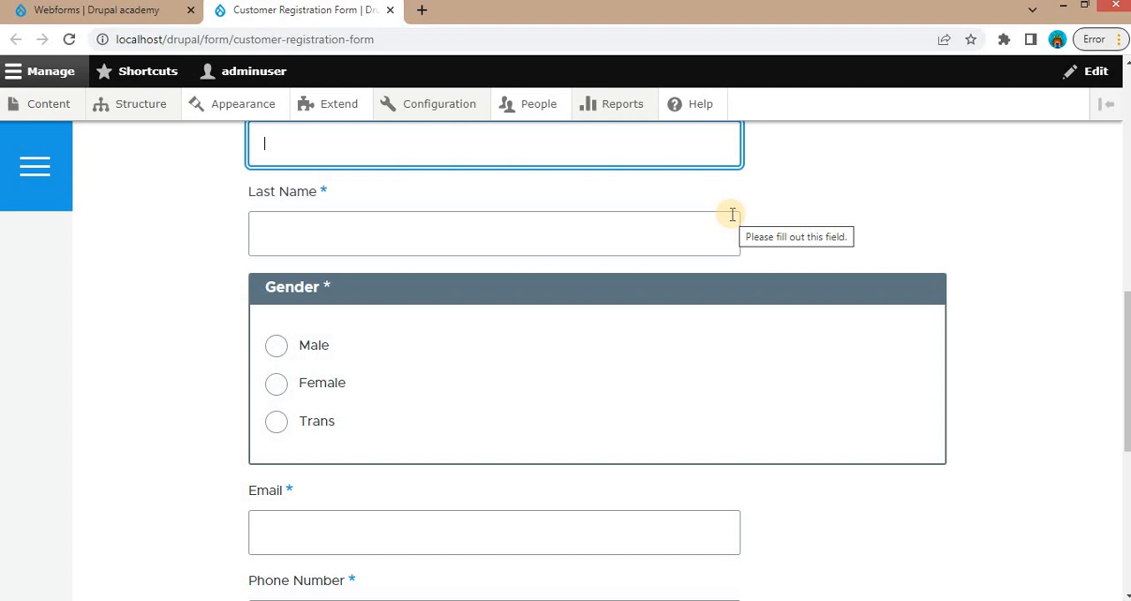
mouse_move(727, 217)
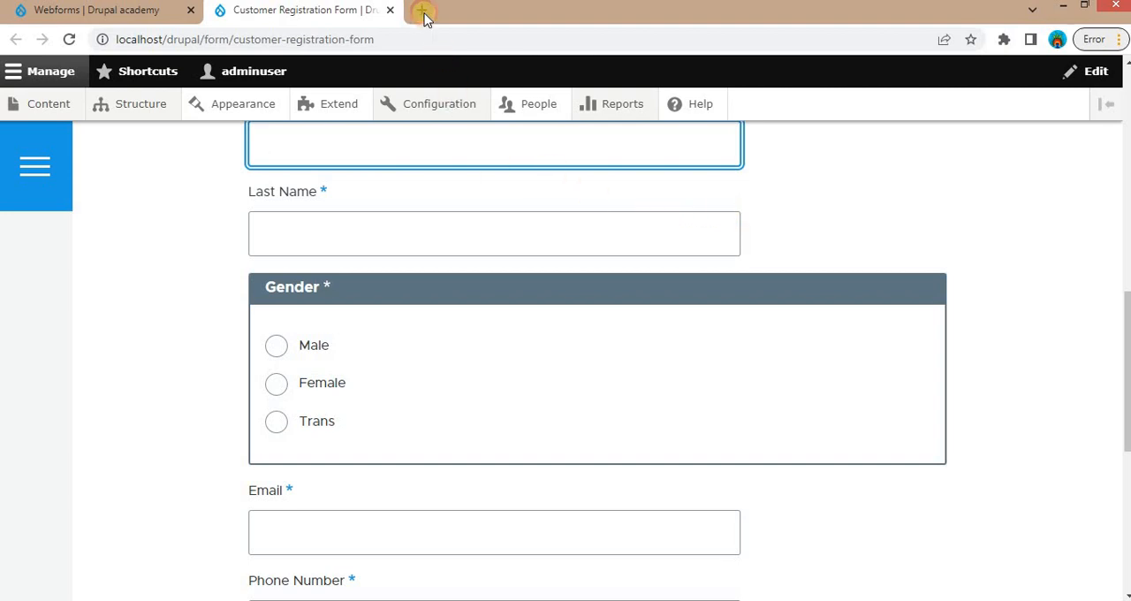
- Search 'clientside validation drupal' and open the Clientside Validation project on drupal.org
click(424, 11)
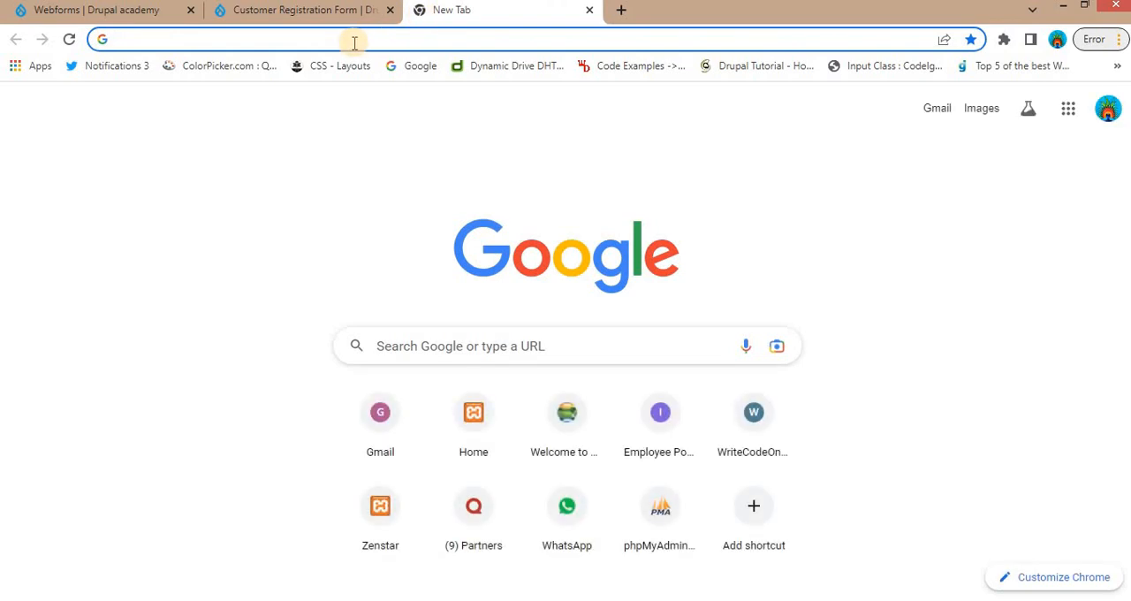
text(clientside validation drupal)
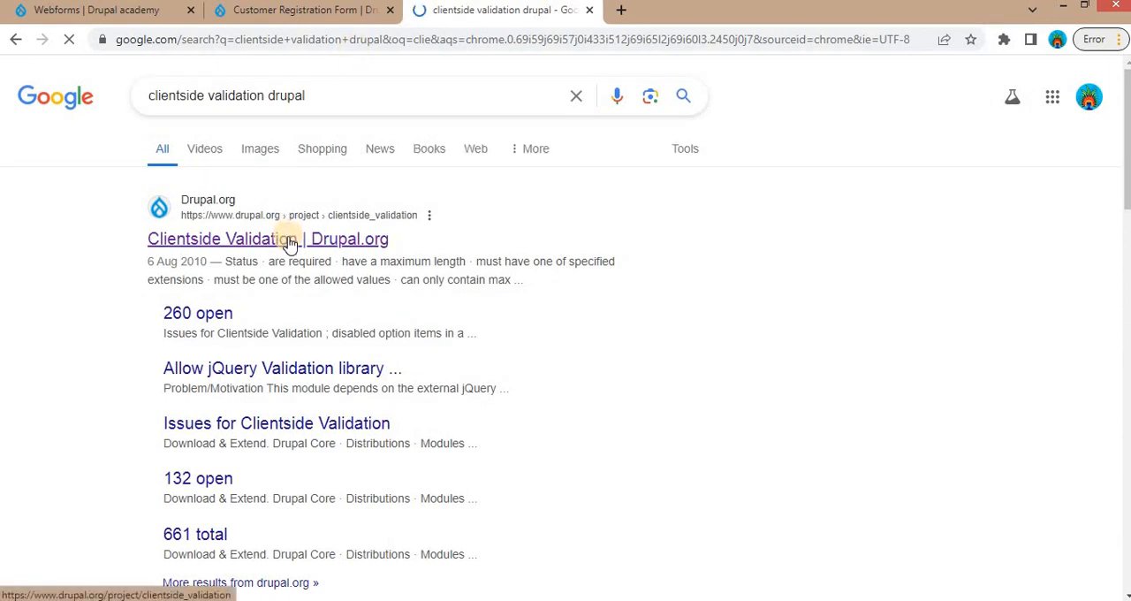
click(268, 239)
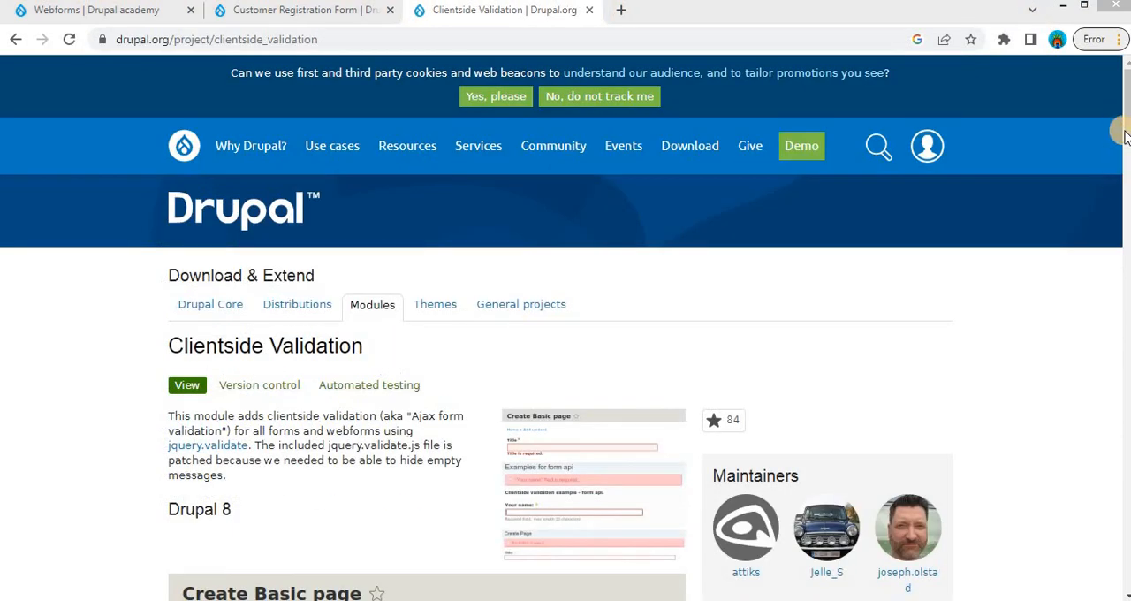
scroll(down, 3)
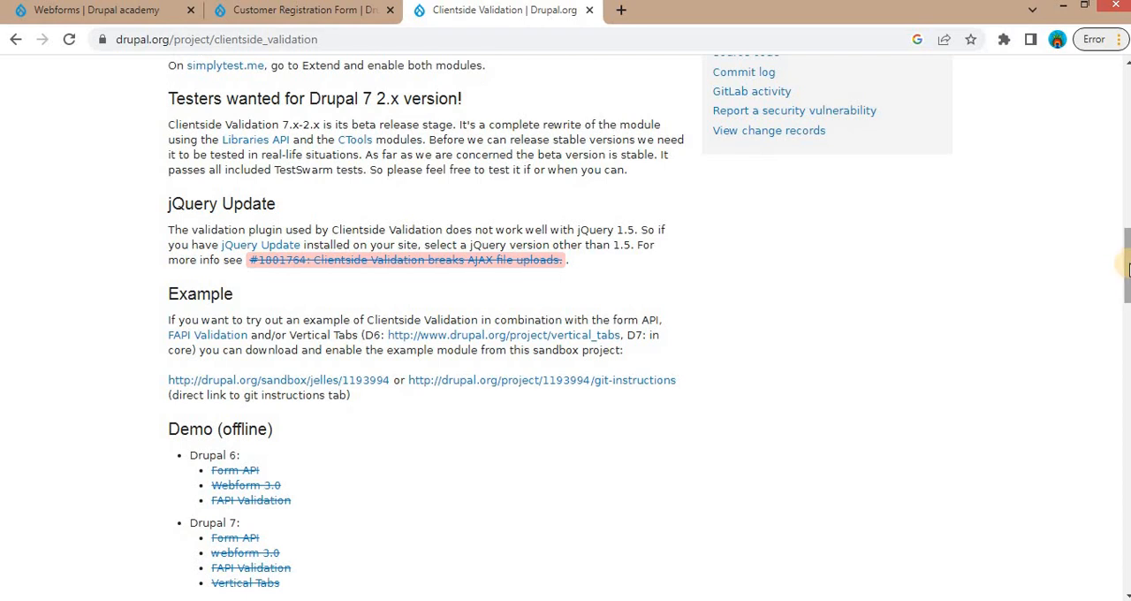
scroll(down, 3)
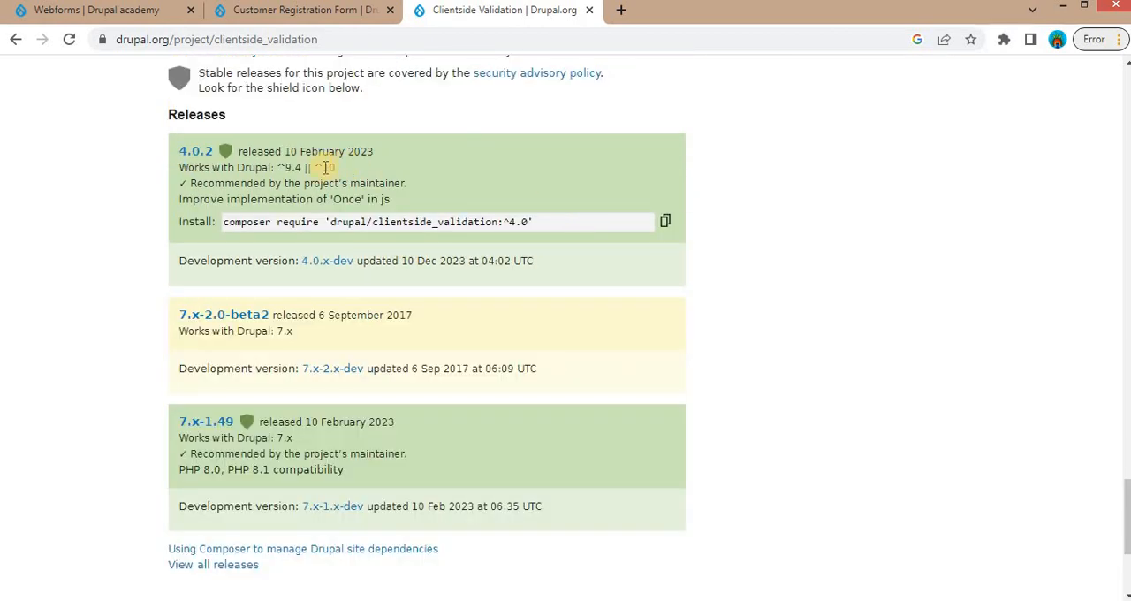
mouse_move(195, 154)
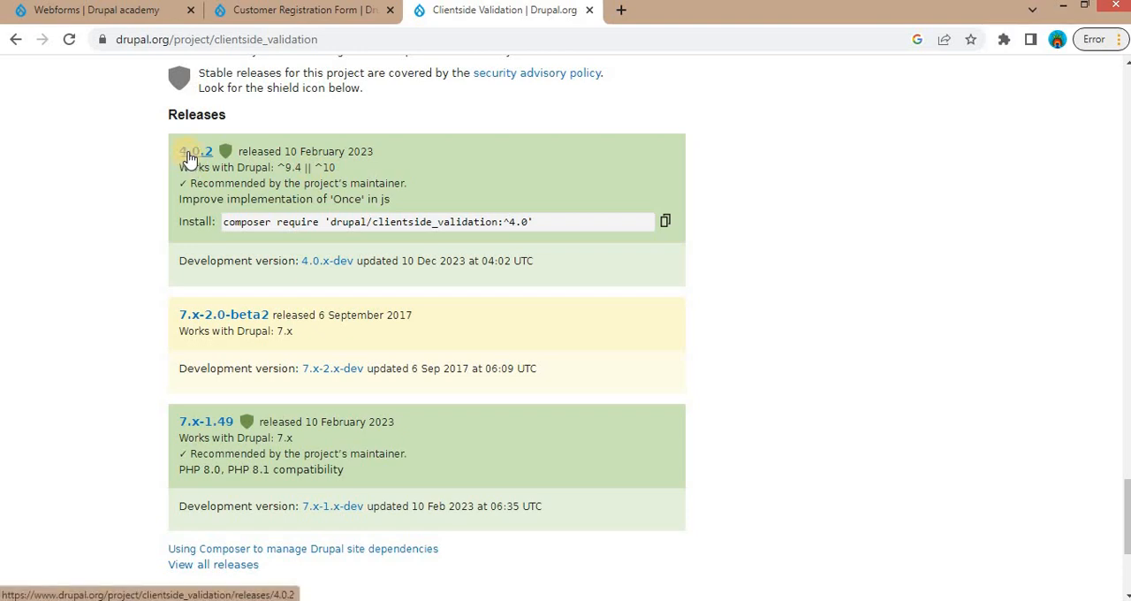
- Go to release 4.0.2 and download its tar.gz package
click(194, 152)
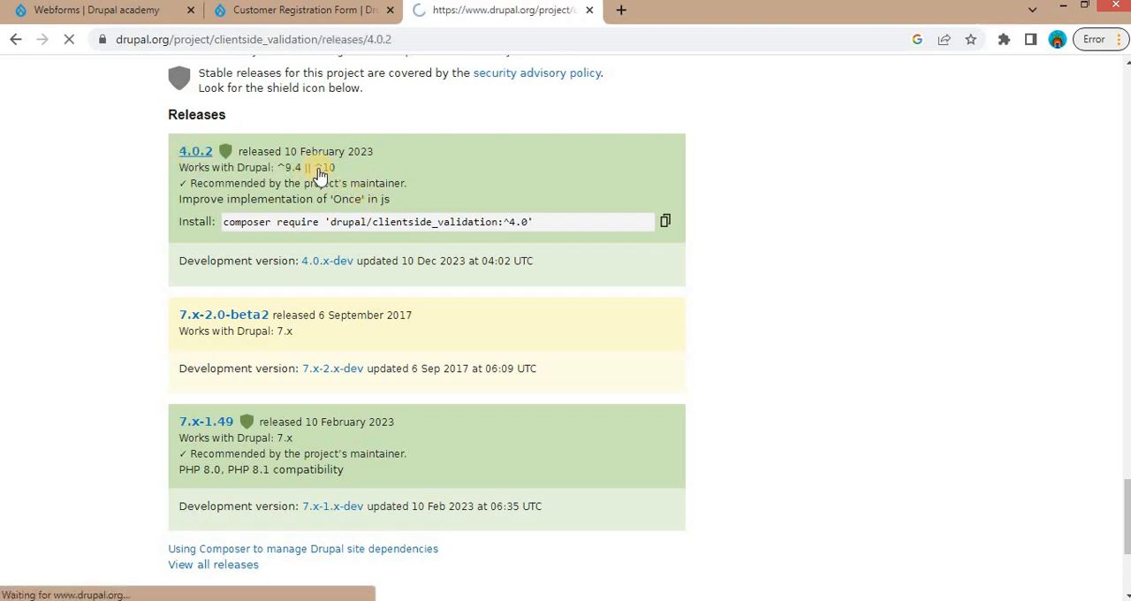
click(194, 152)
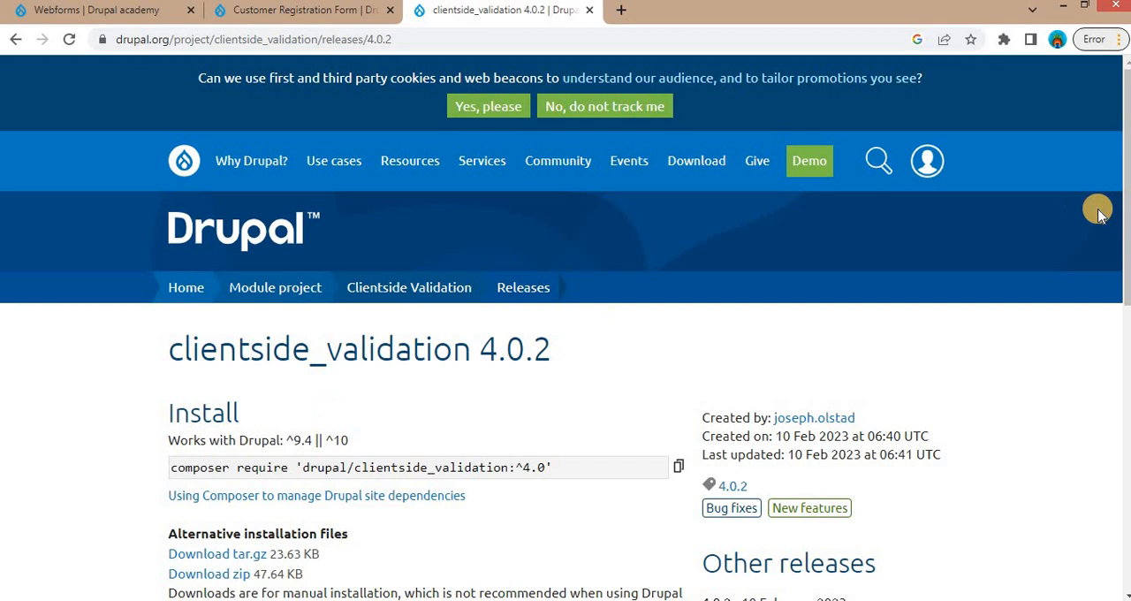
scroll(down, 3)
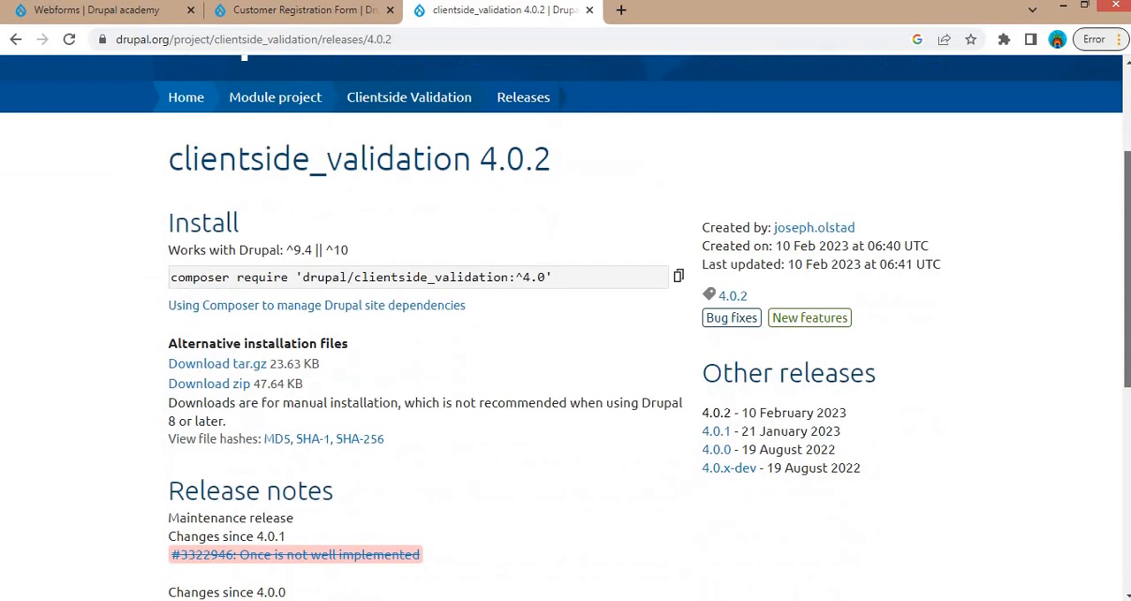
mouse_move(215, 364)
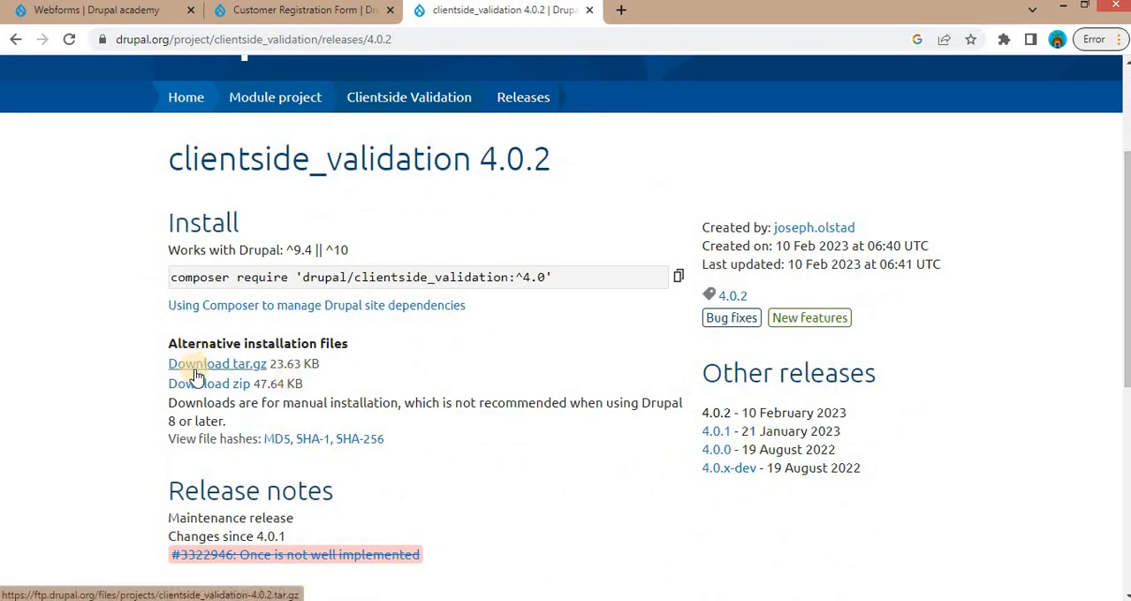
click(208, 382)
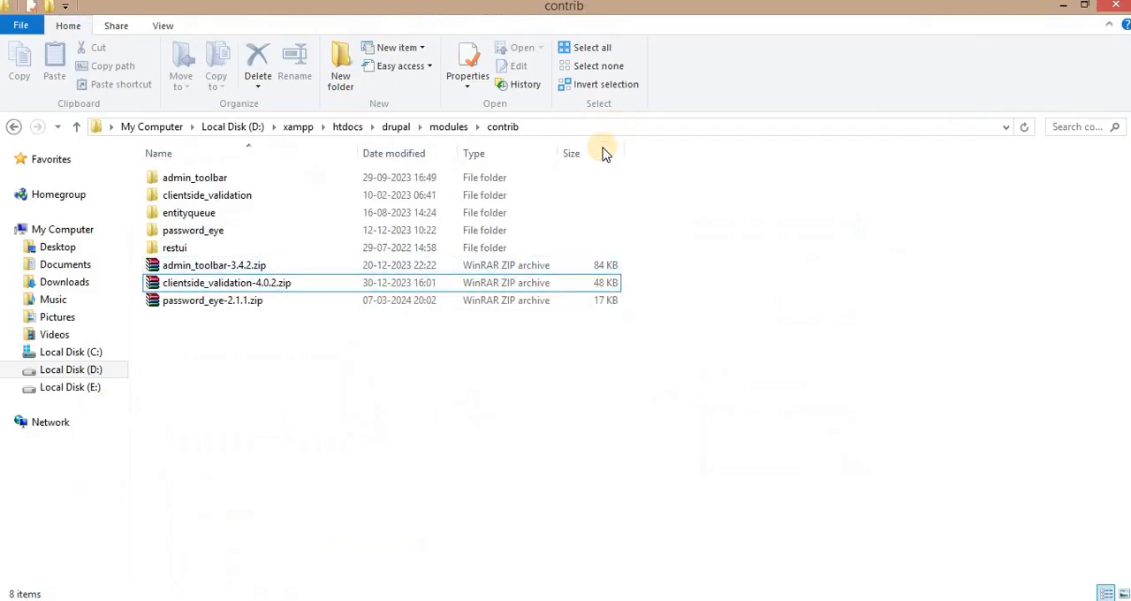
- Select clientside_validation-4.0.2.zip in D:\xampp\htdocs\drupal\modules\contrib
click(214, 265)
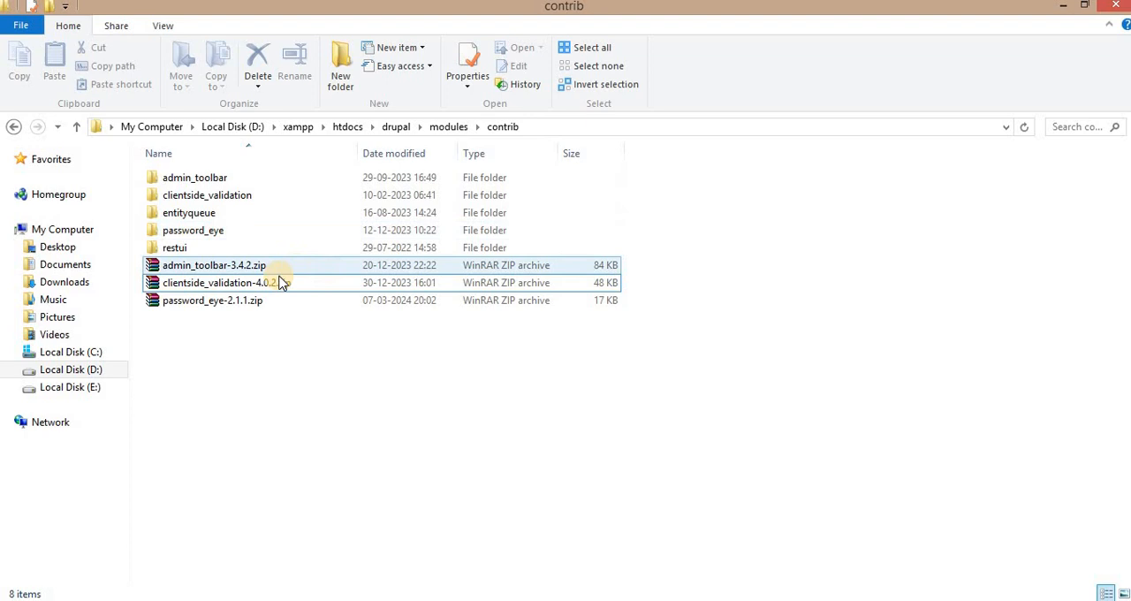
click(227, 283)
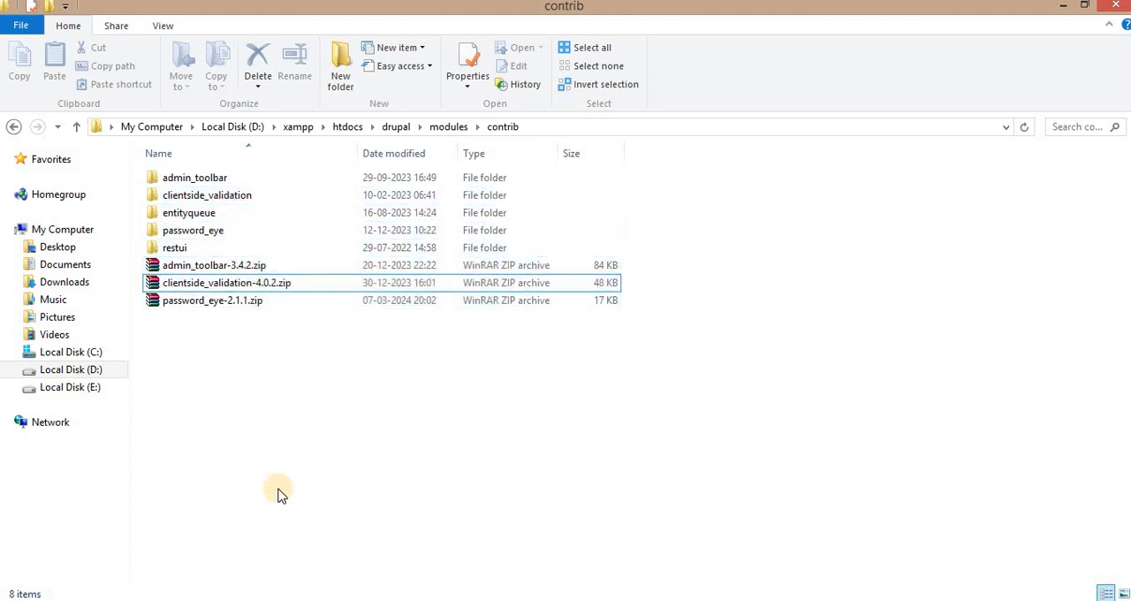
mouse_move(318, 438)
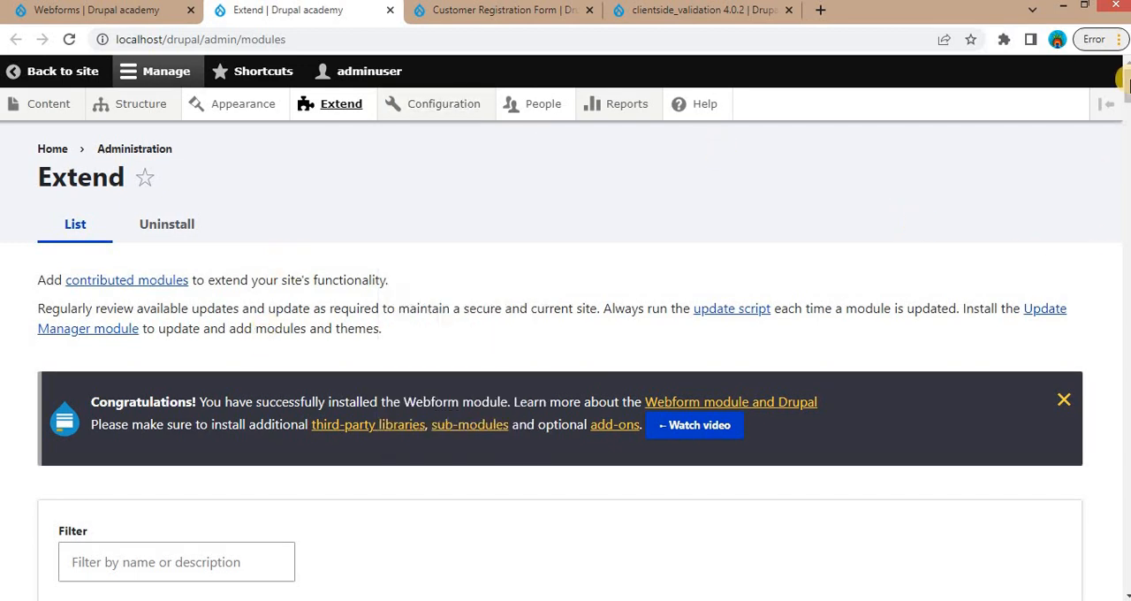
- Filter Extend by 'client' and tick Clientside Validation, its jQuery module and Webform Clientside Validation
scroll(down, 3)
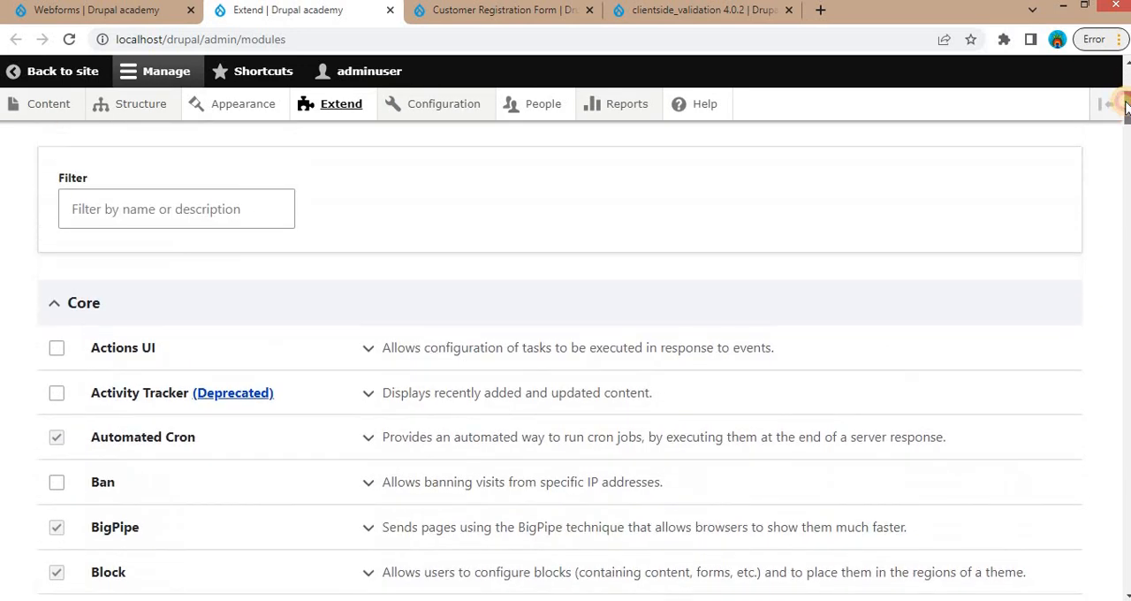
click(177, 209)
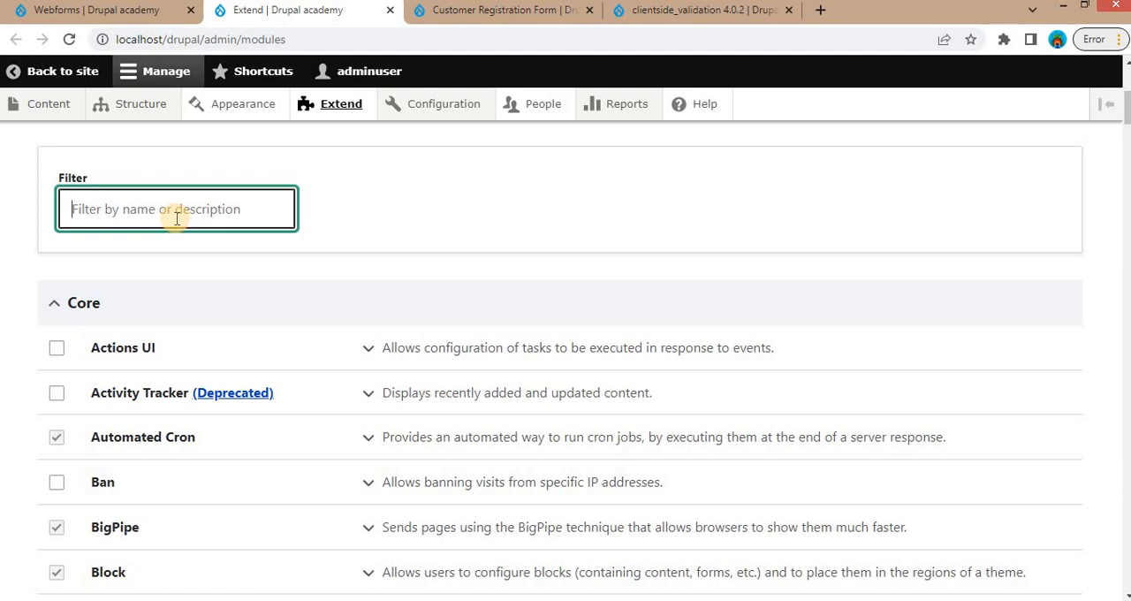
text(cli)
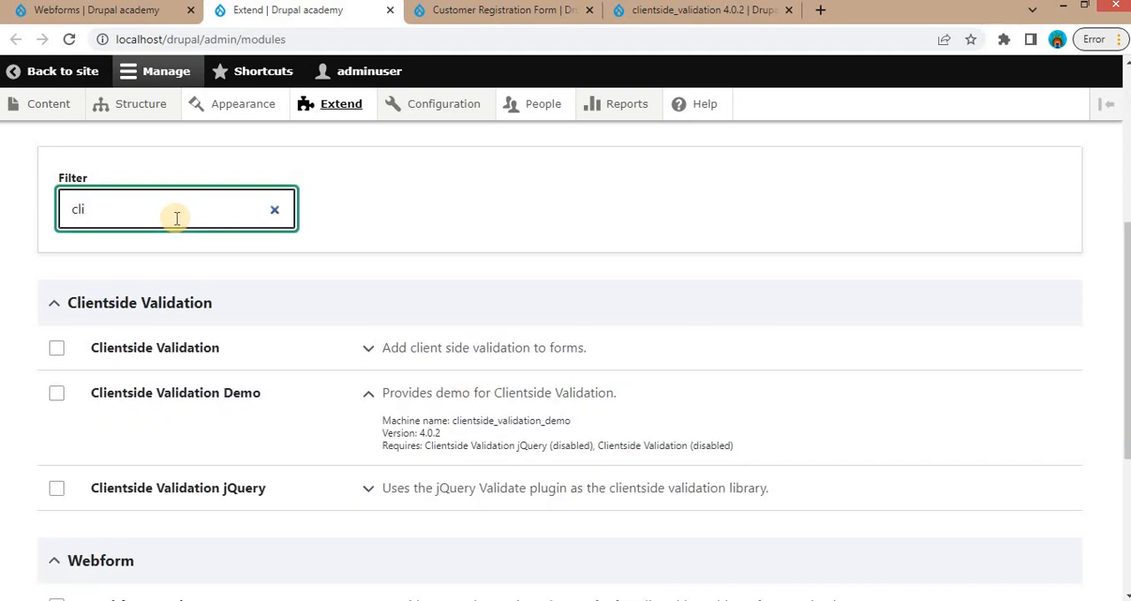
text(ent)
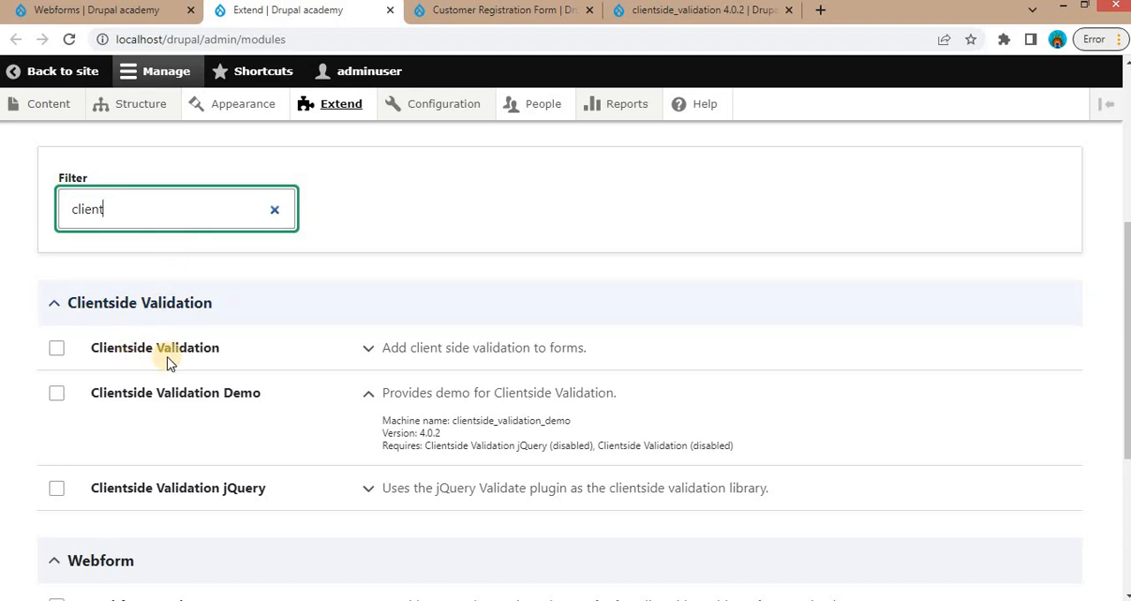
click(56, 346)
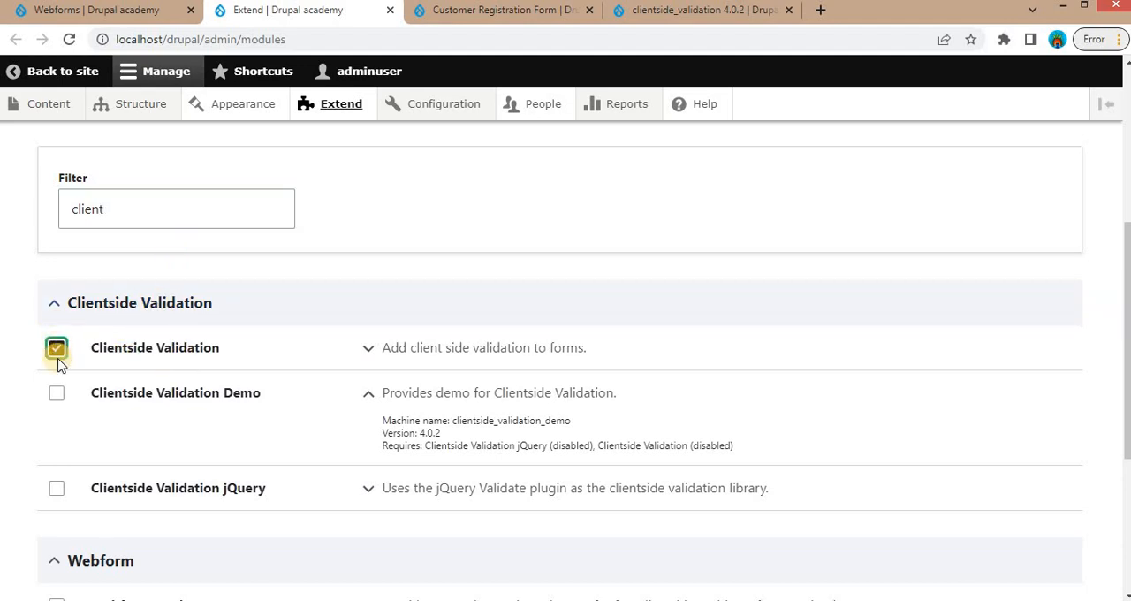
click(57, 488)
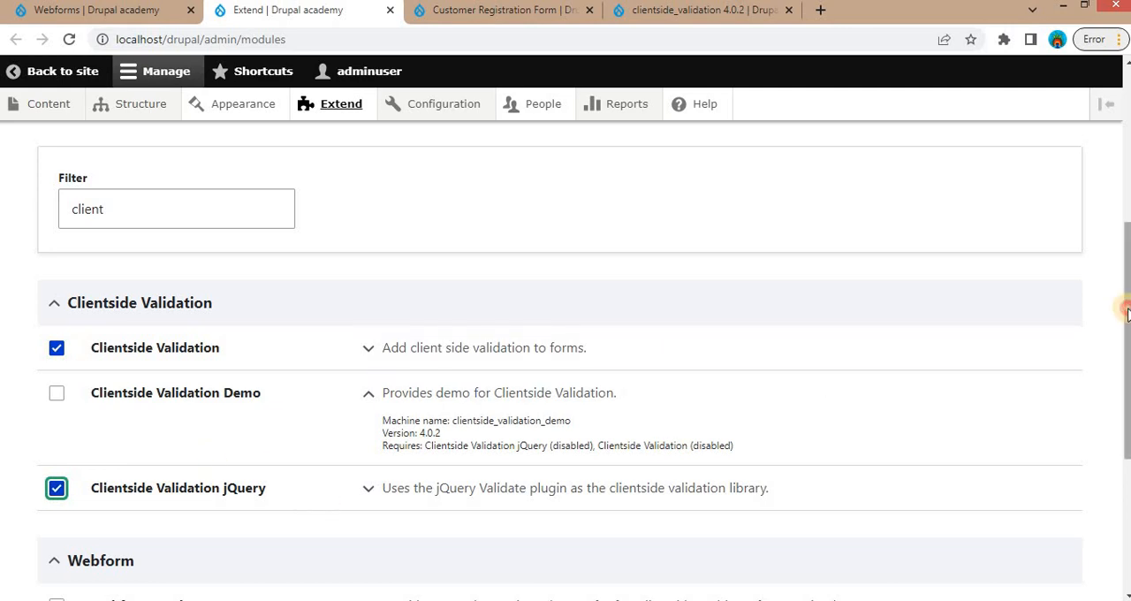
scroll(down, 3)
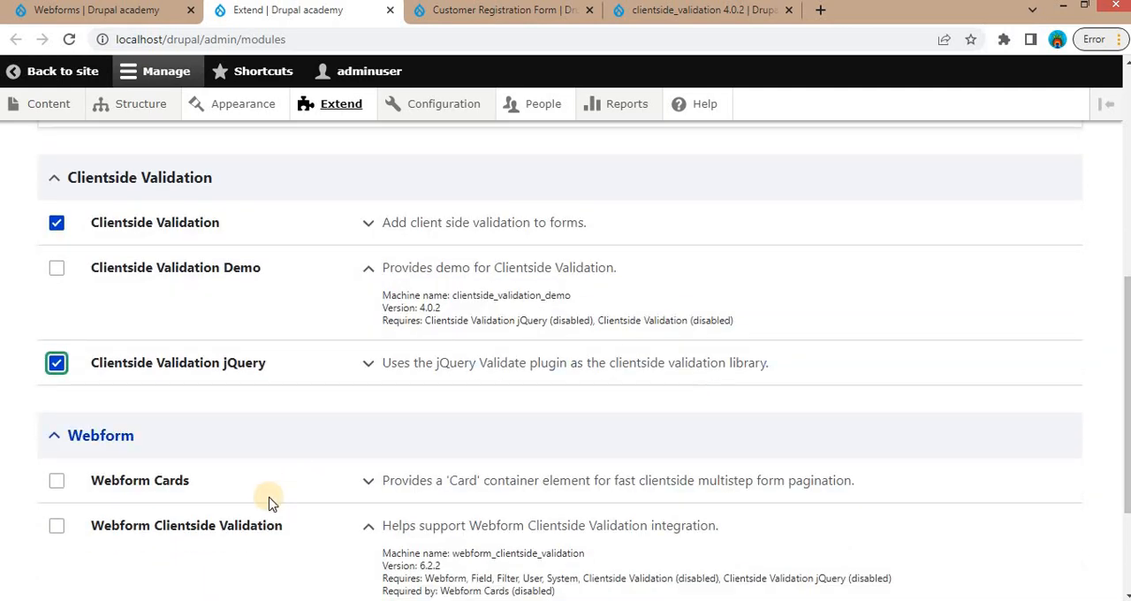
mouse_move(221, 530)
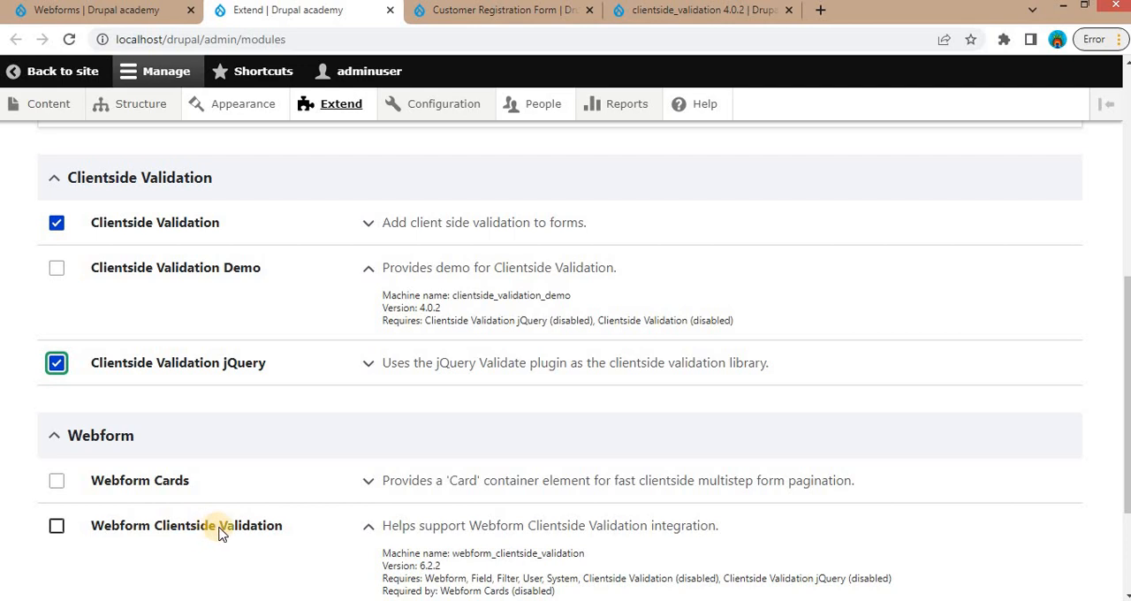
click(57, 525)
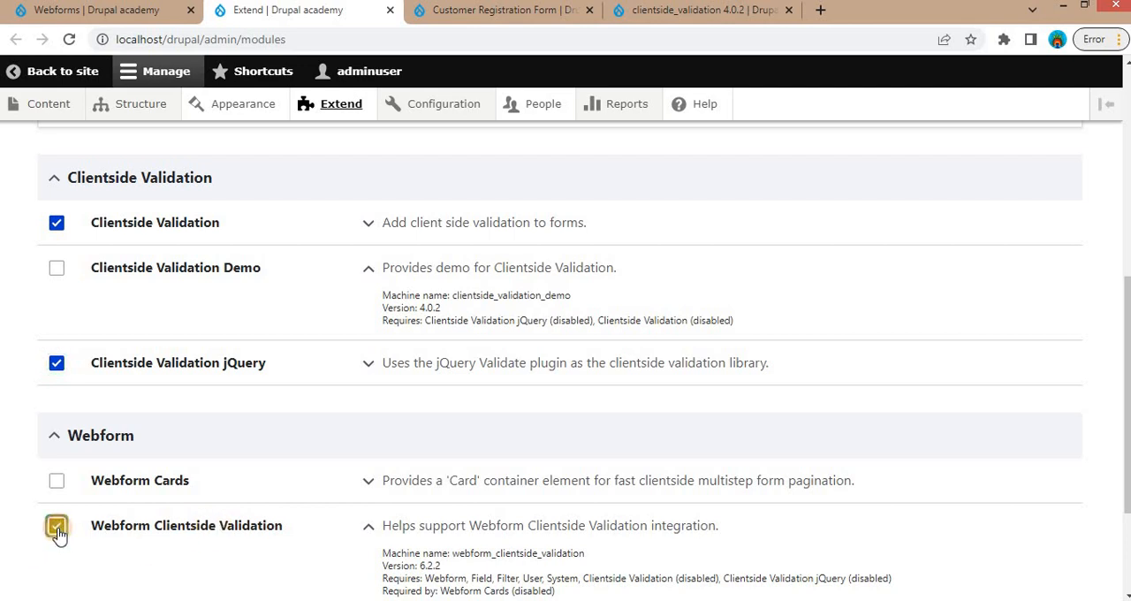
click(57, 527)
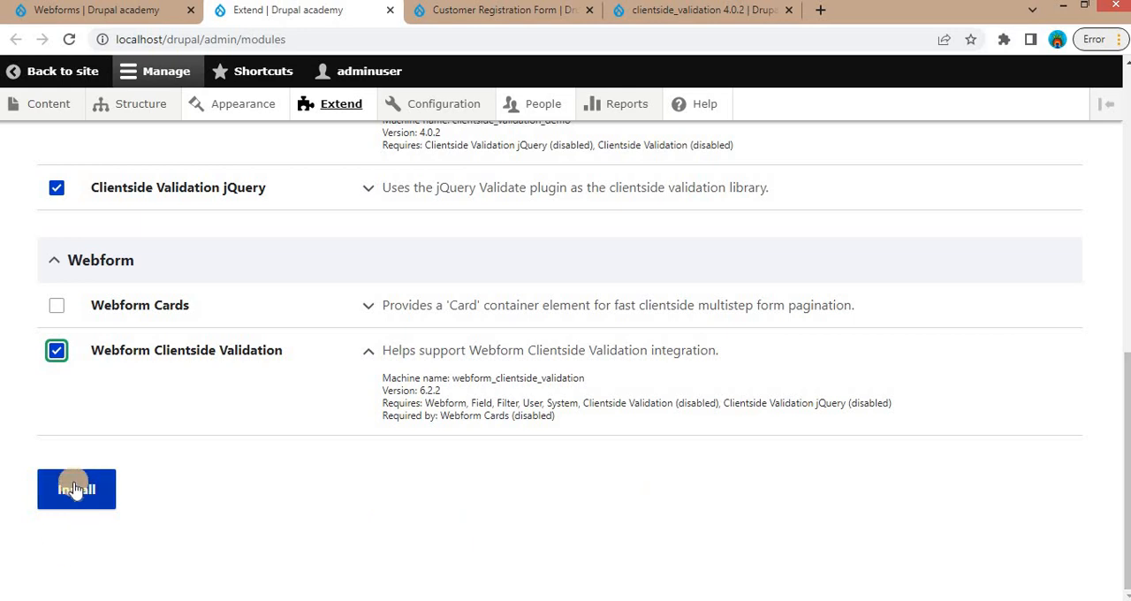
- Install the three selected modules and return to the Webforms tab
click(76, 487)
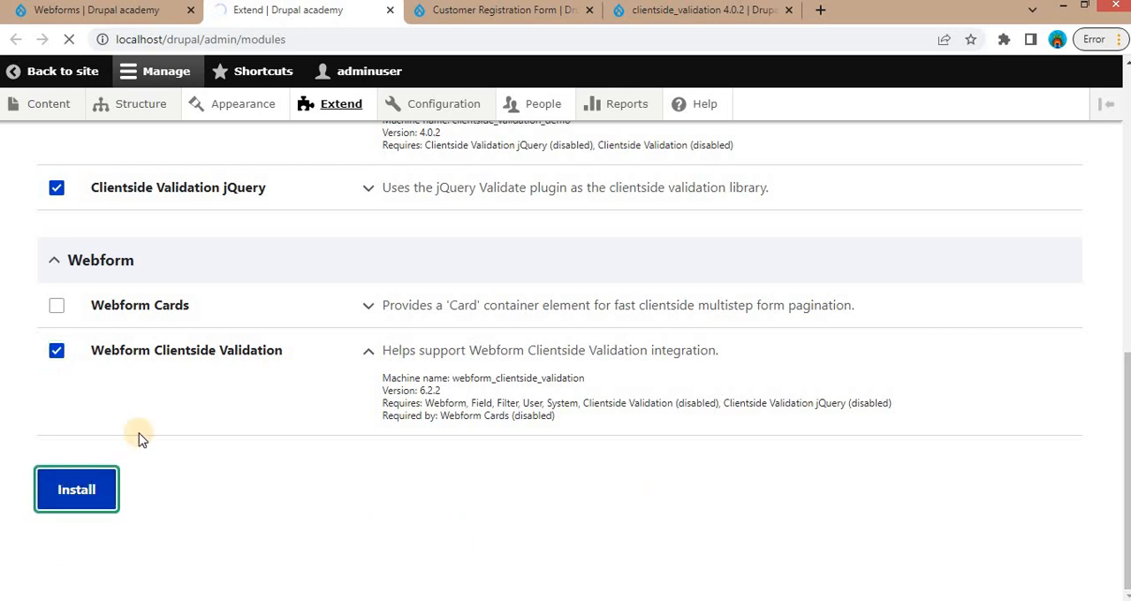
click(76, 488)
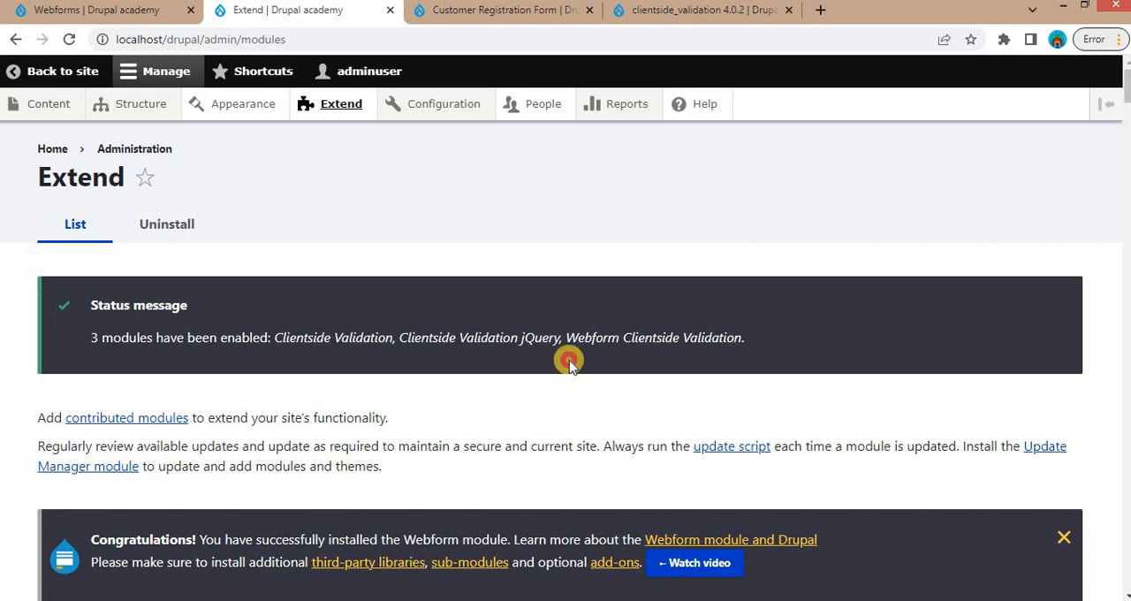
click(301, 10)
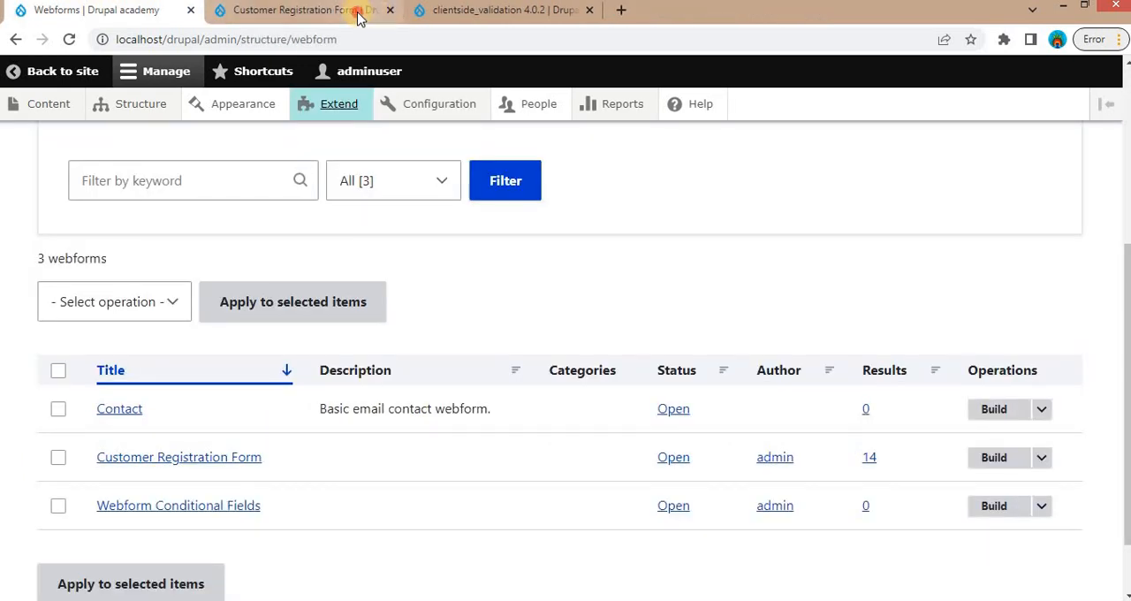
- Advance Customer Registration Form empty to see inline 'First Name field is required' errors
click(297, 11)
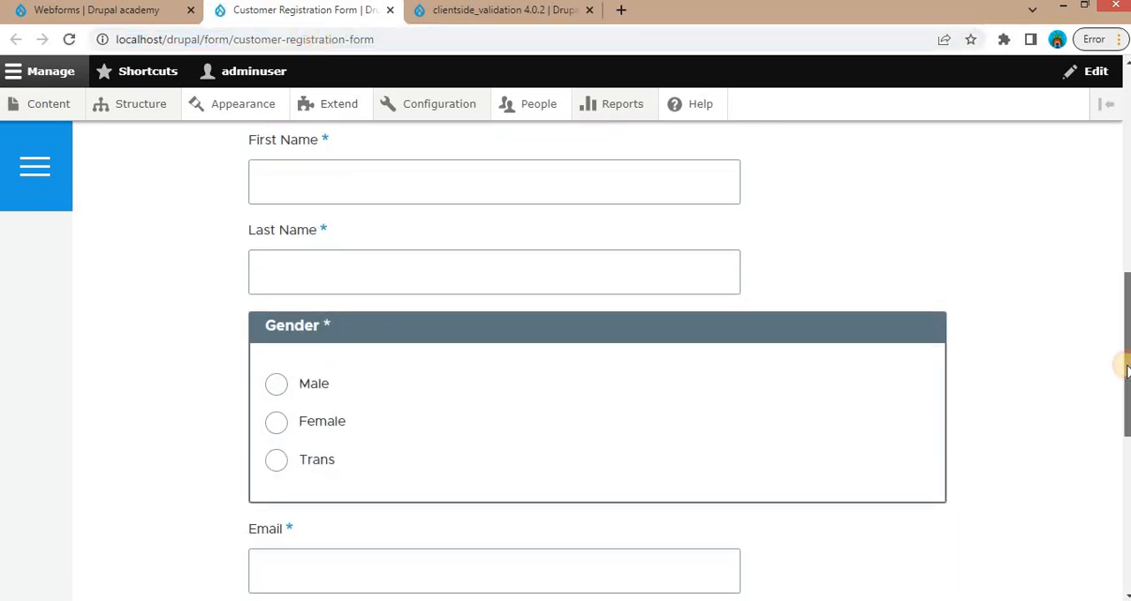
scroll(down, 3)
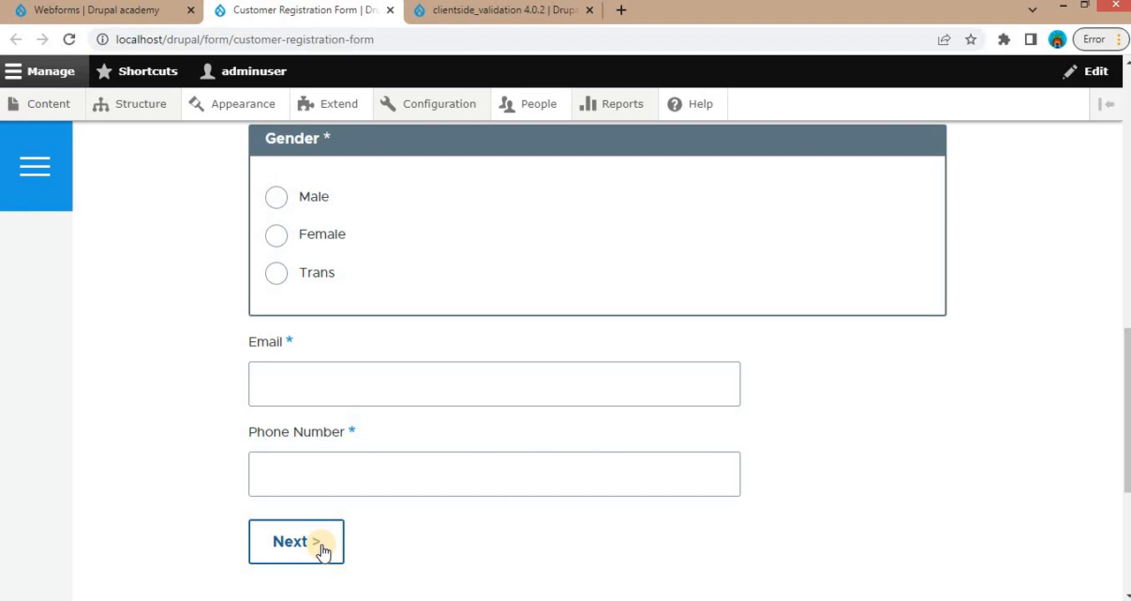
click(297, 541)
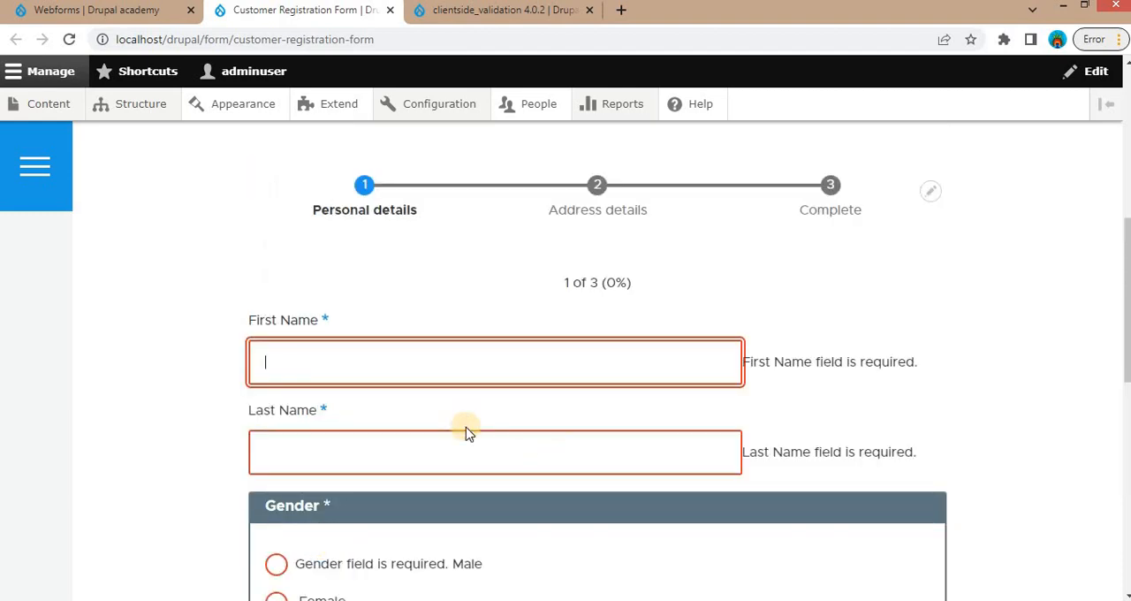
mouse_move(474, 371)
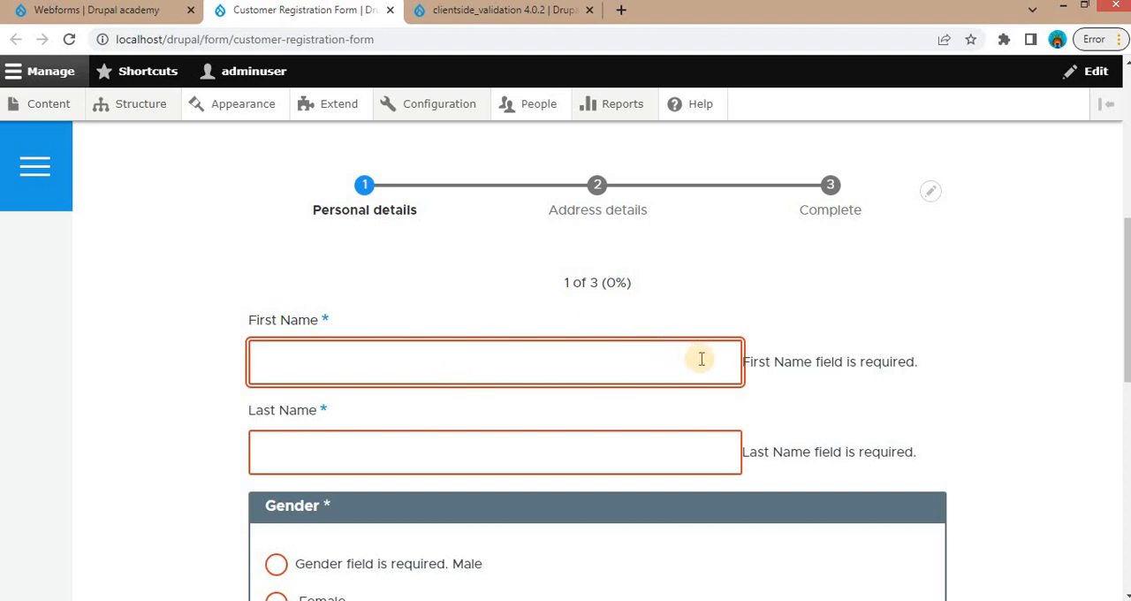
mouse_move(764, 367)
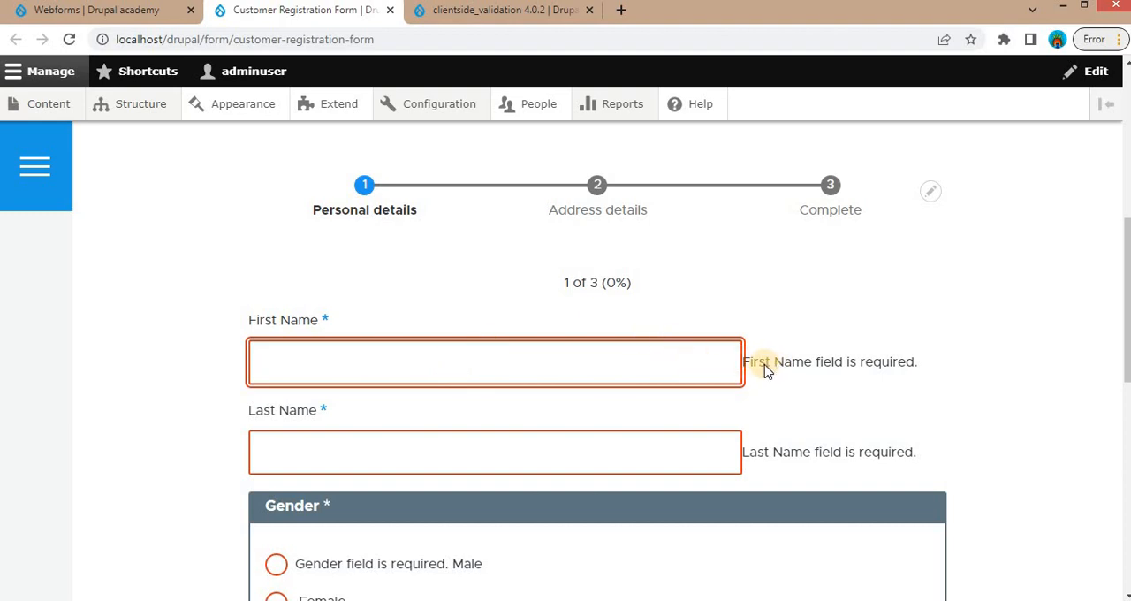
mouse_move(787, 367)
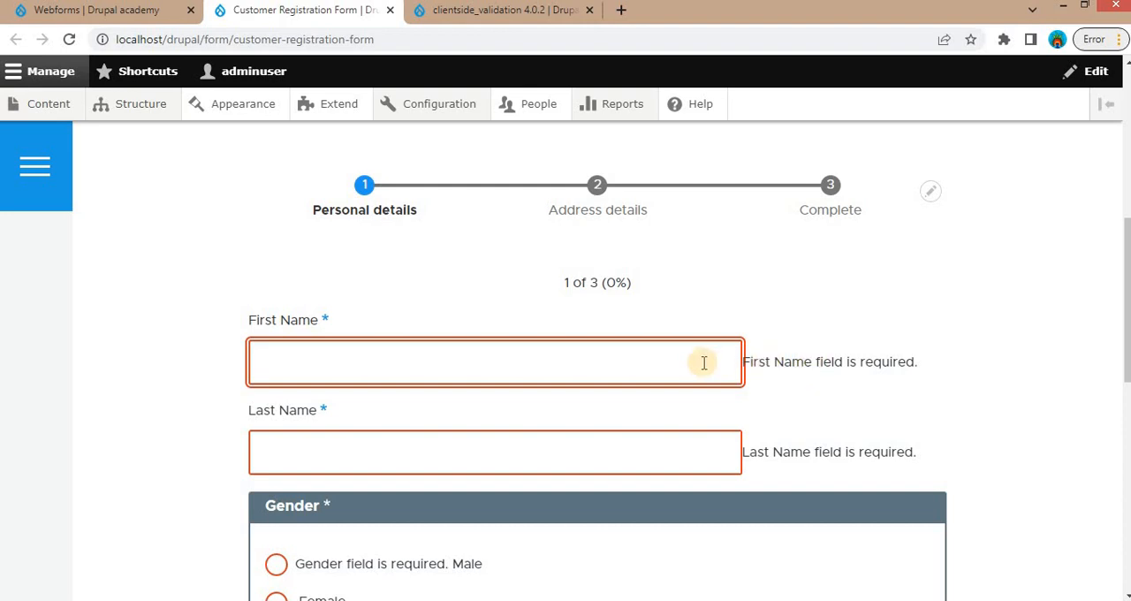
mouse_move(758, 372)
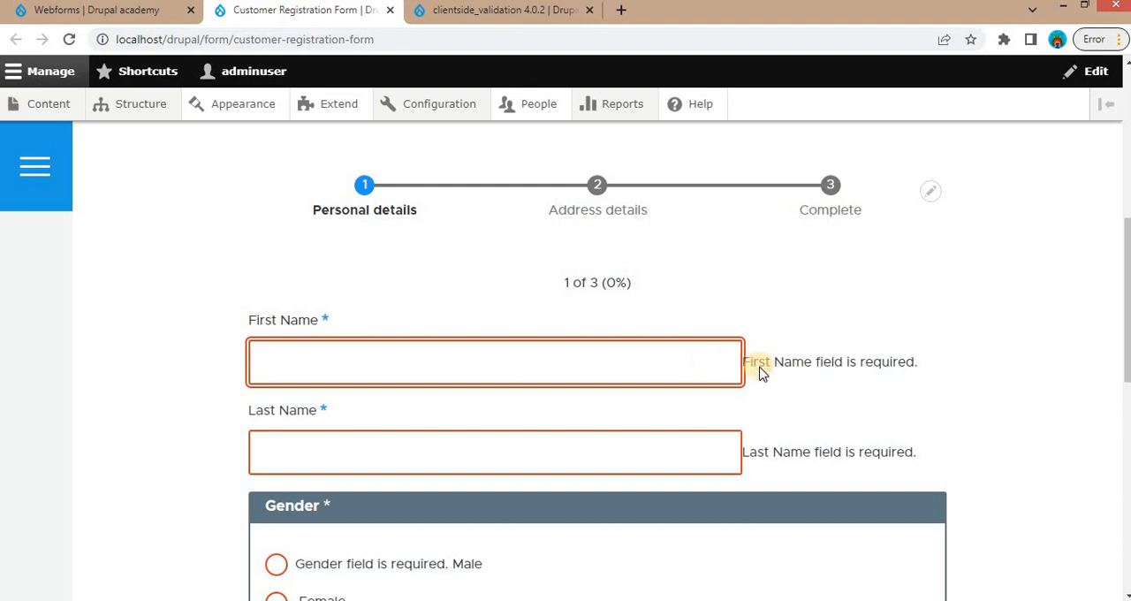
click(495, 361)
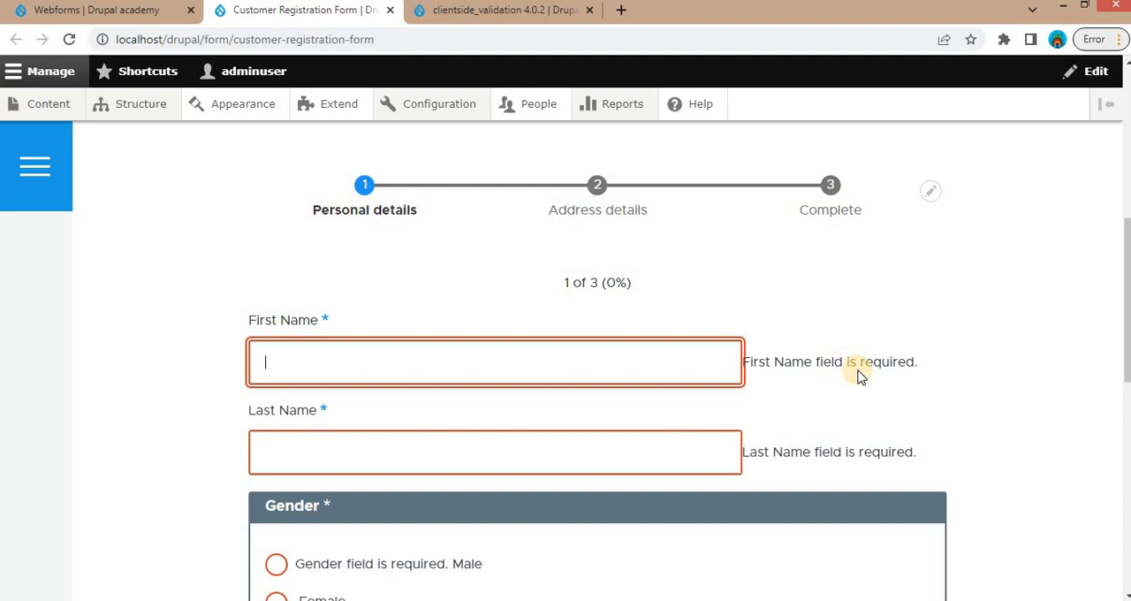
mouse_move(646, 456)
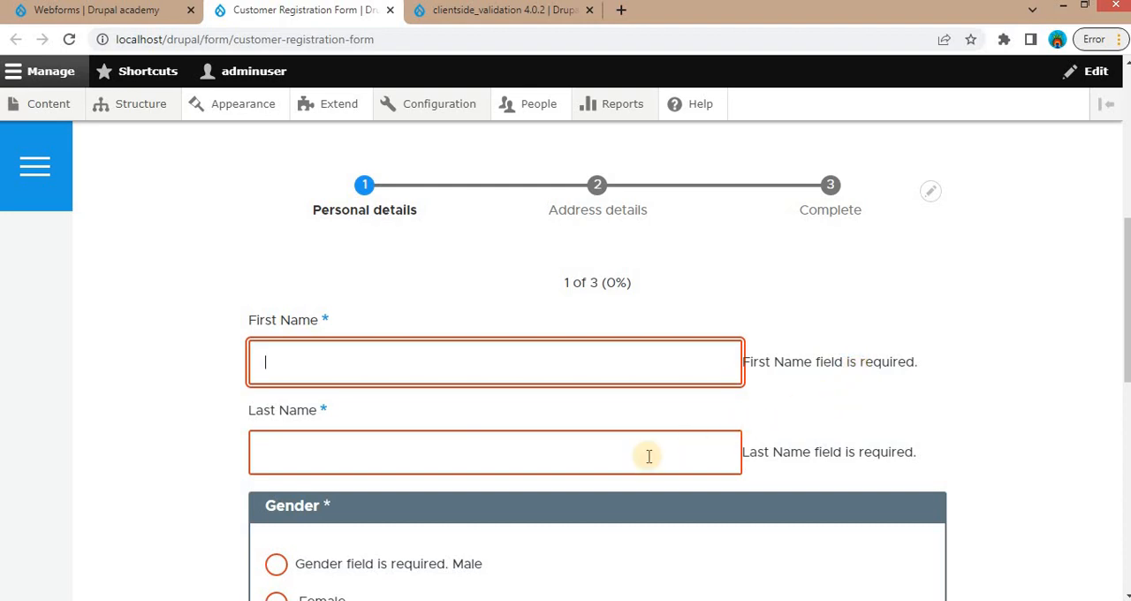
mouse_move(566, 466)
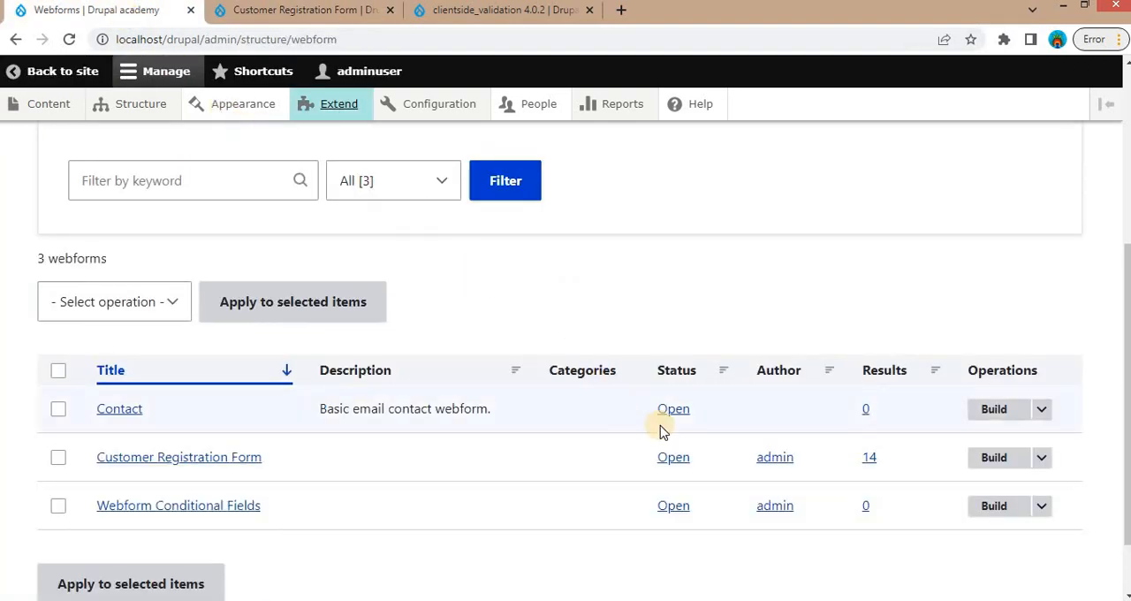
- Open the Customer Registration Form builder and the First Name element's settings
click(993, 455)
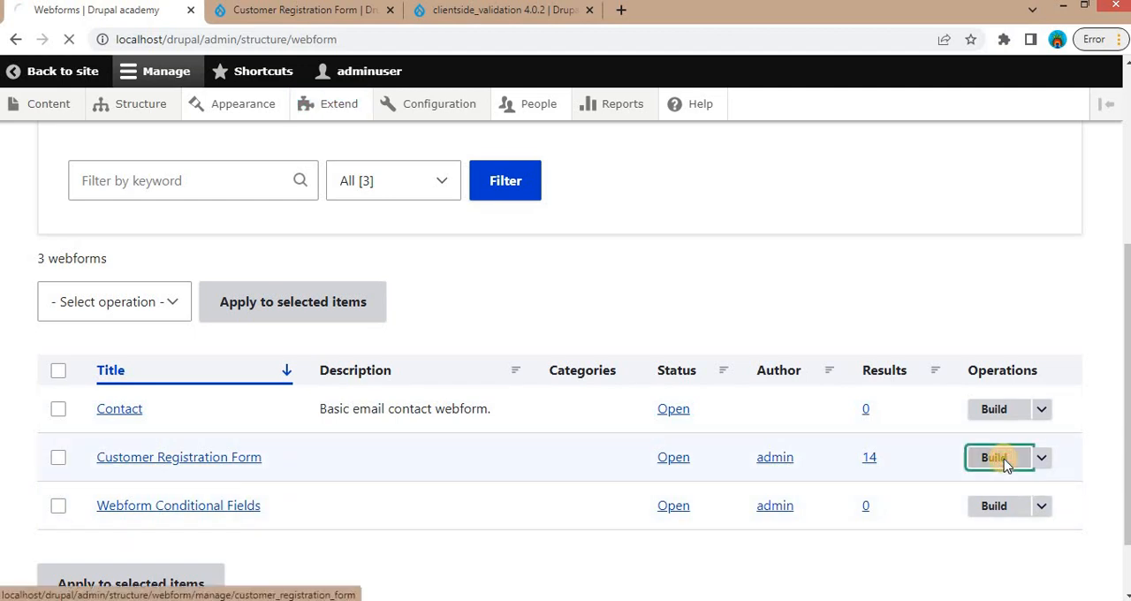
click(993, 456)
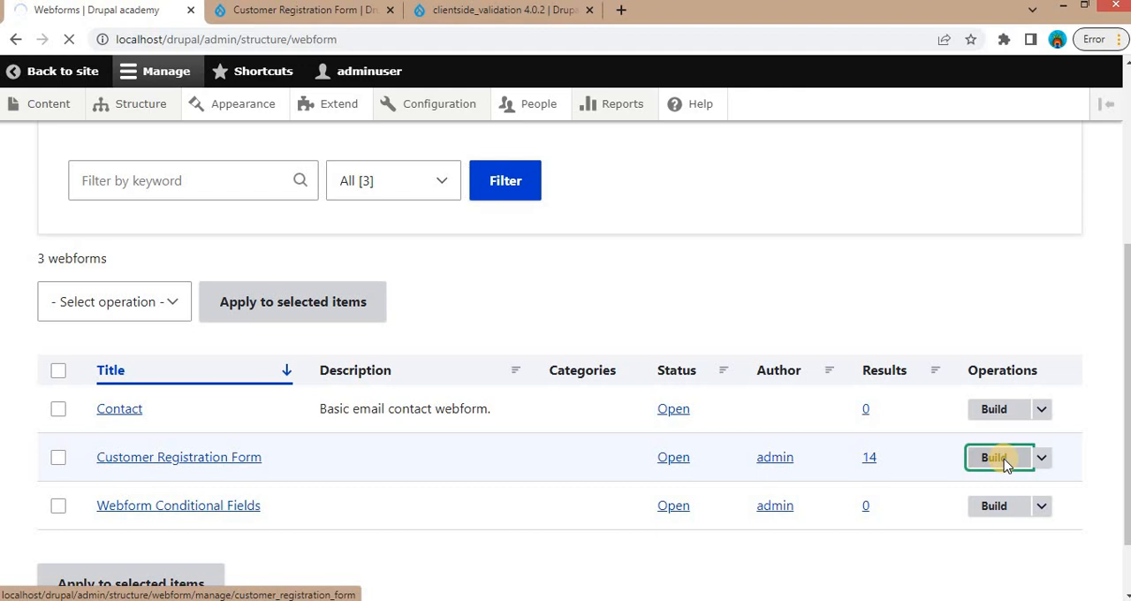
click(993, 456)
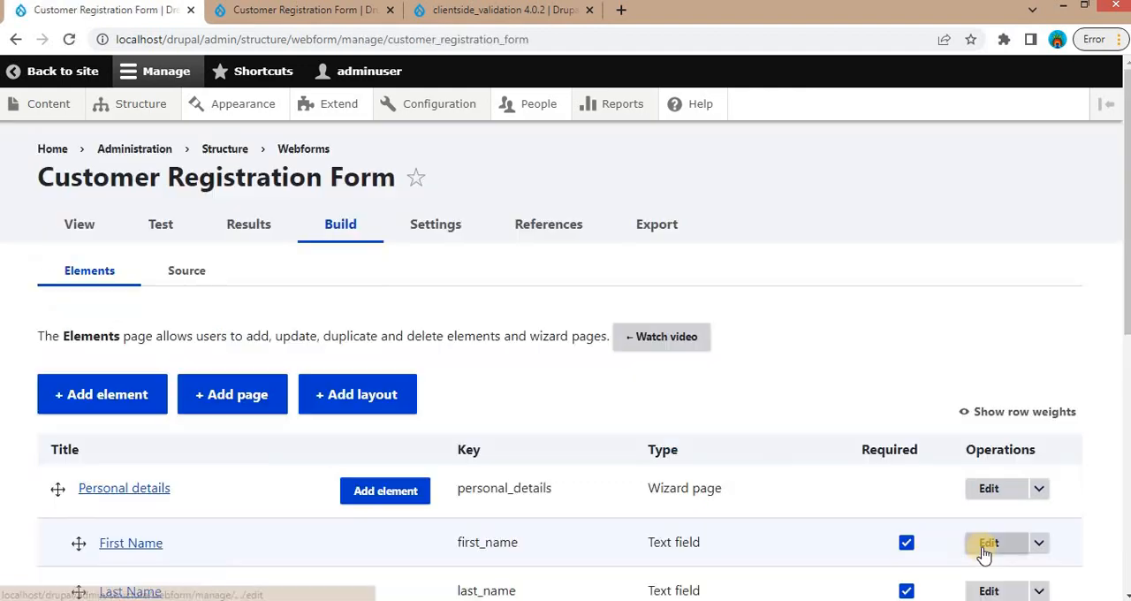
click(988, 542)
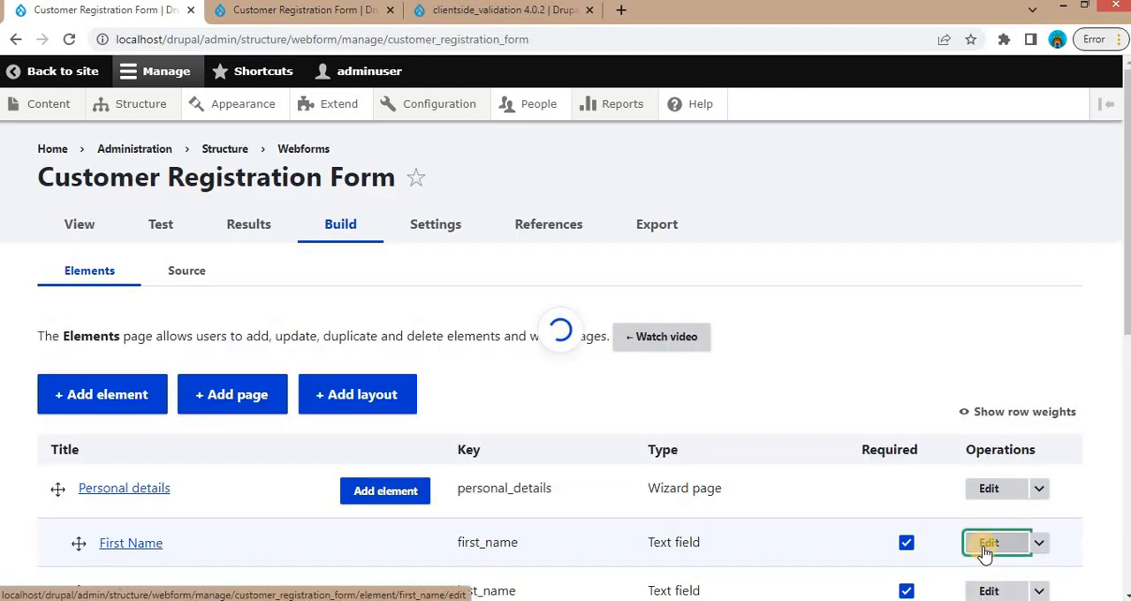
click(988, 542)
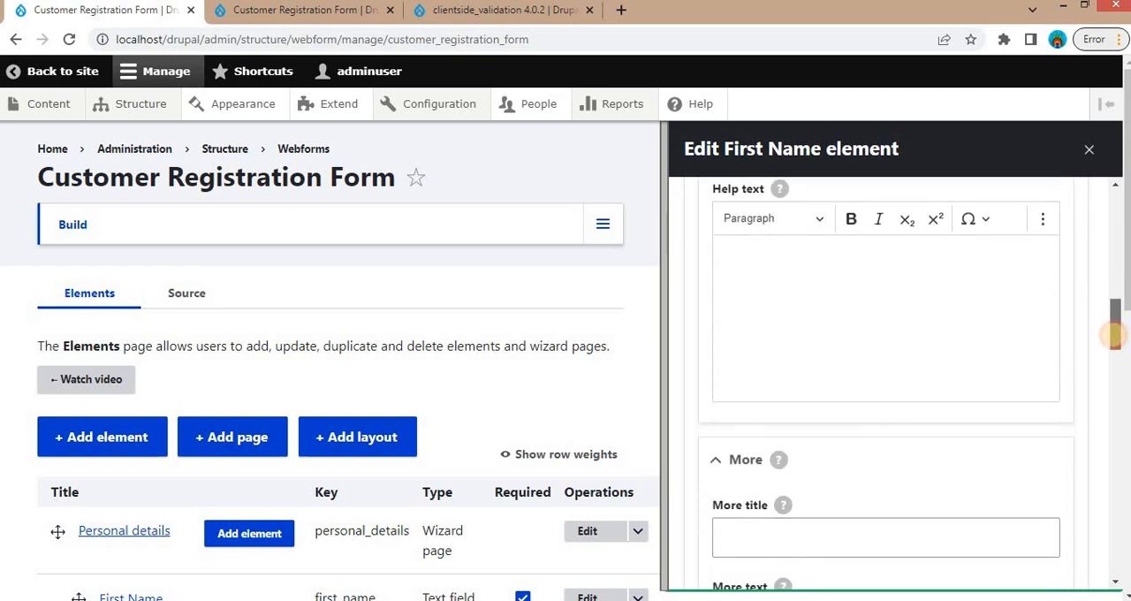
scroll(down, 3)
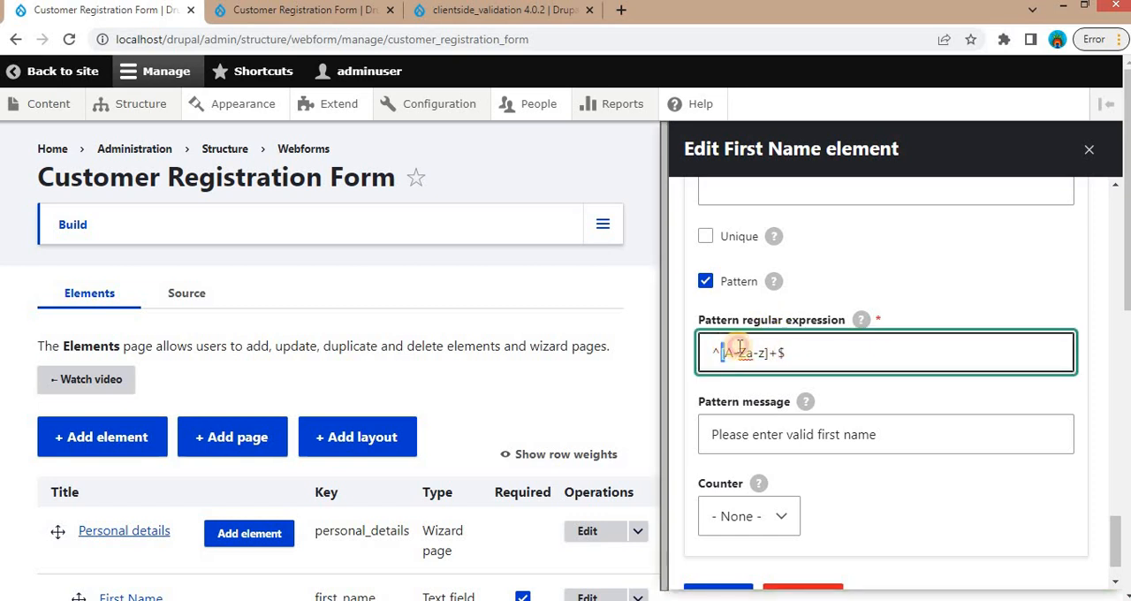
- Add + to the First Name letter pattern and set Minlength to 5
double_click(742, 353)
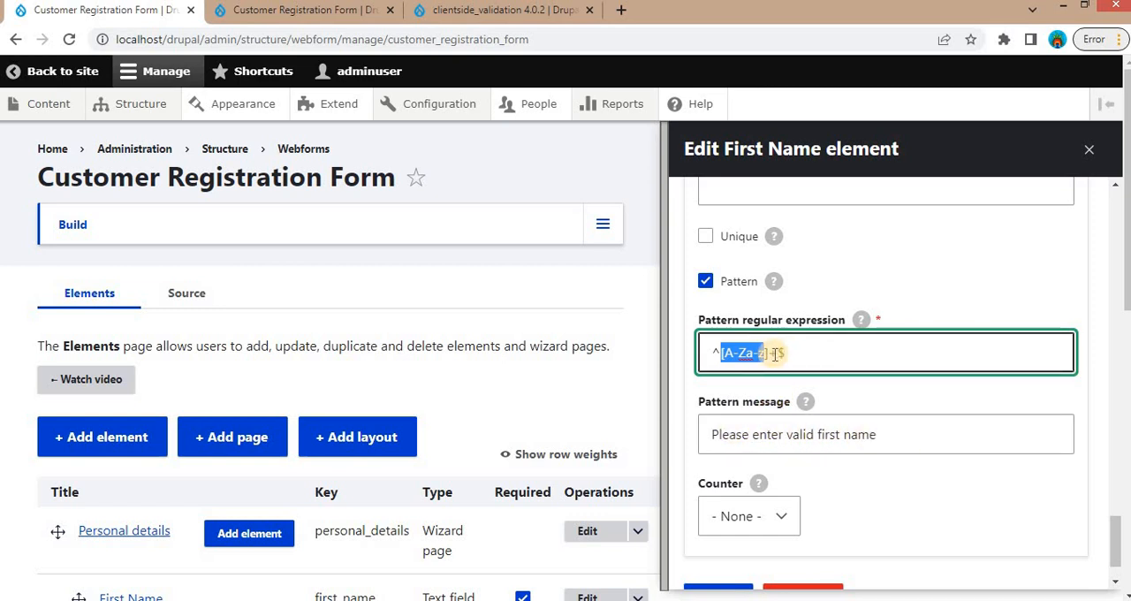
text(+)
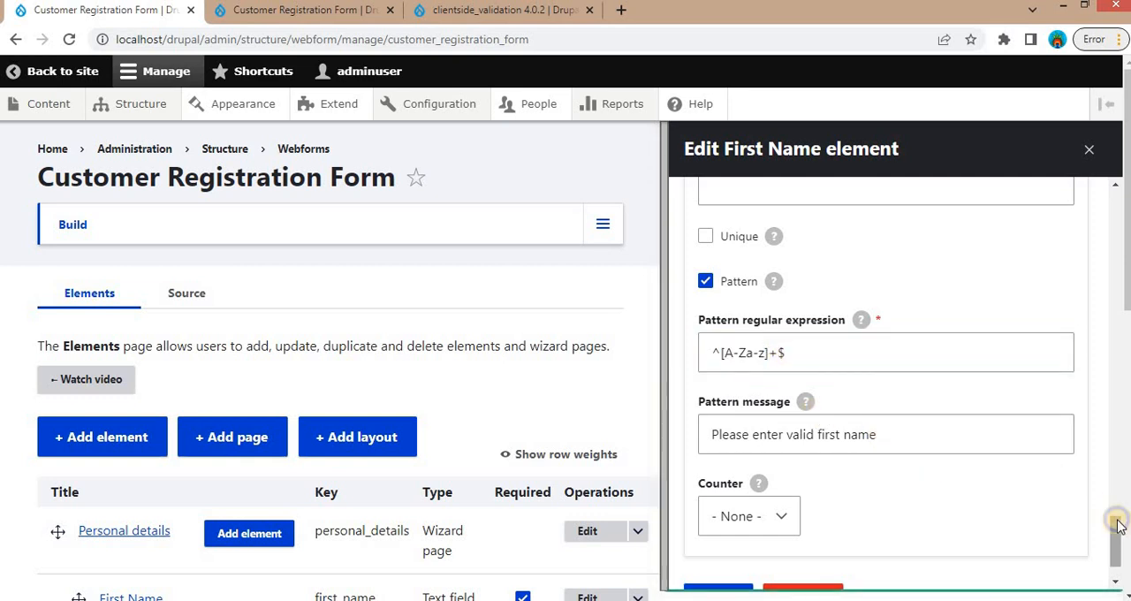
right_click(1115, 527)
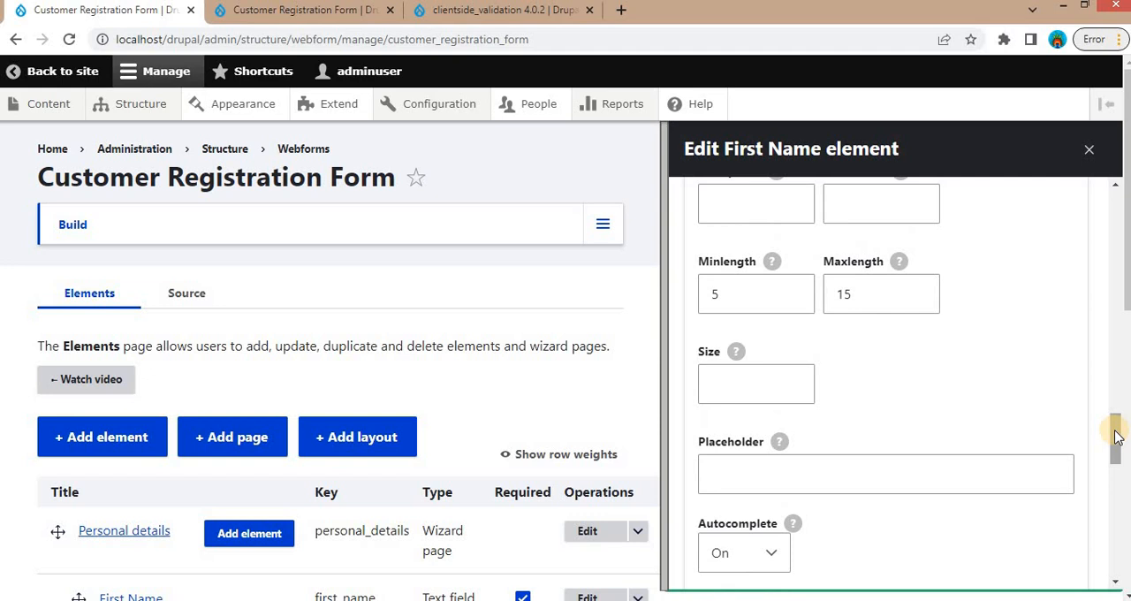
click(757, 293)
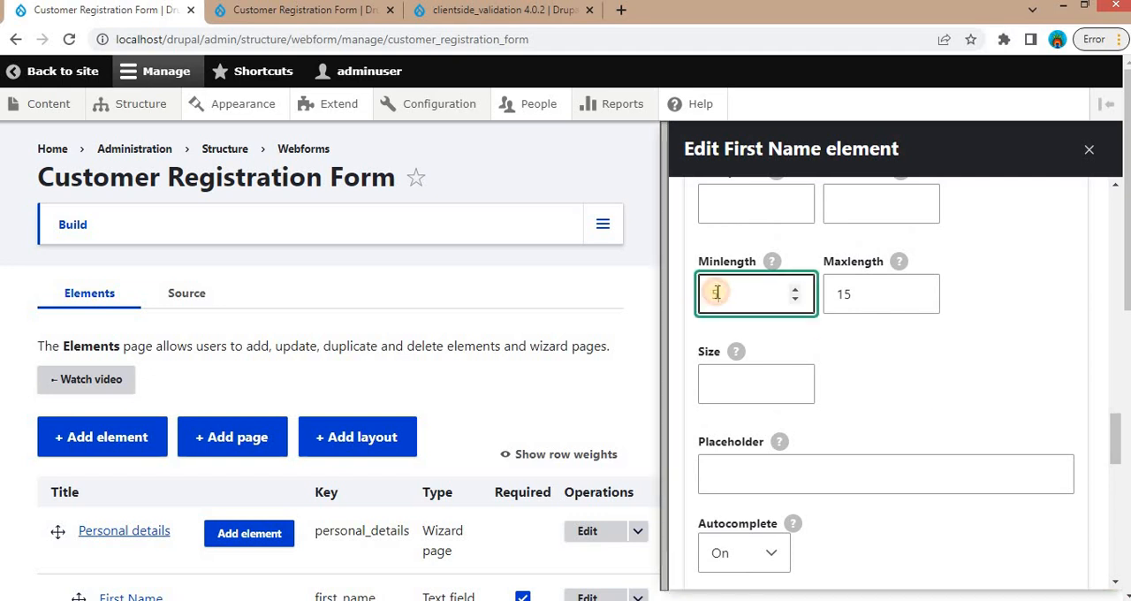
text(5)
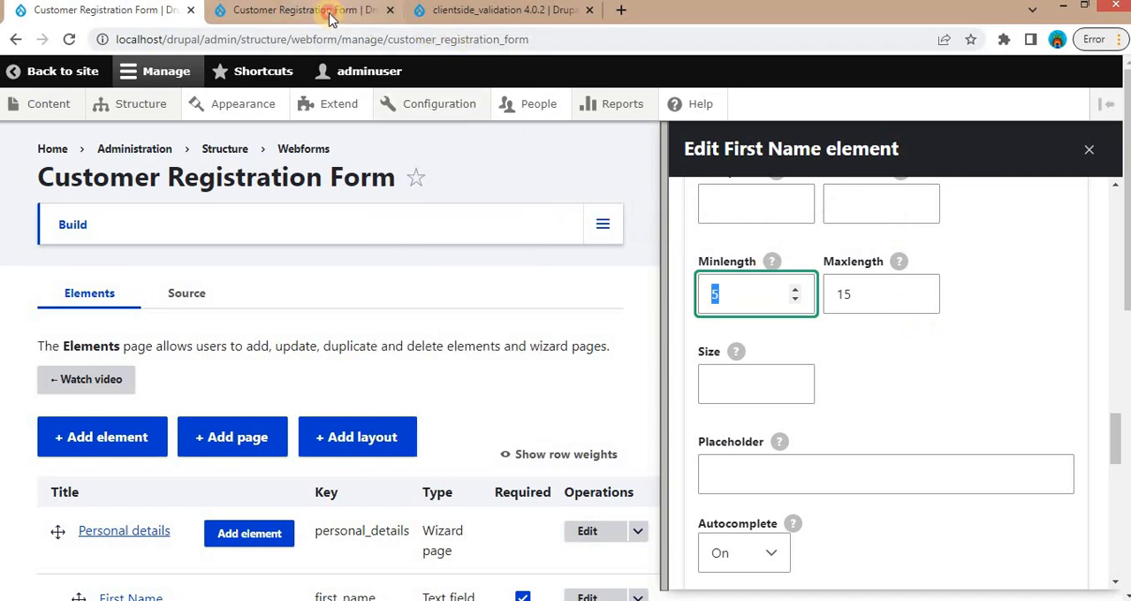
click(300, 11)
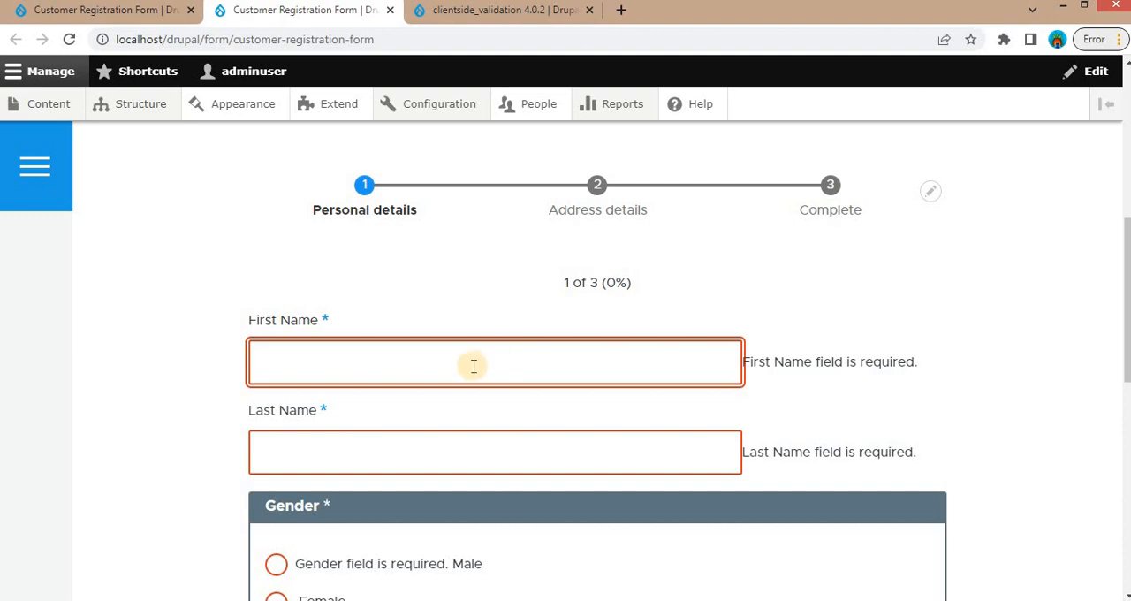
- Enter 'sd' and '5' in First Name to trigger 'Please enter valid first name'
text(sd)
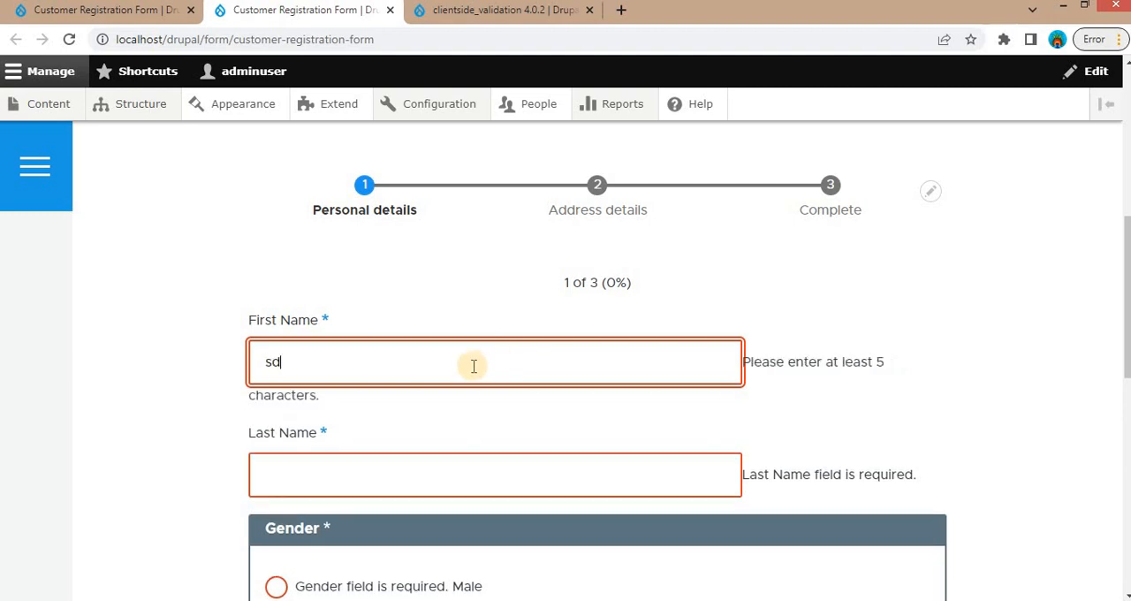
mouse_move(806, 366)
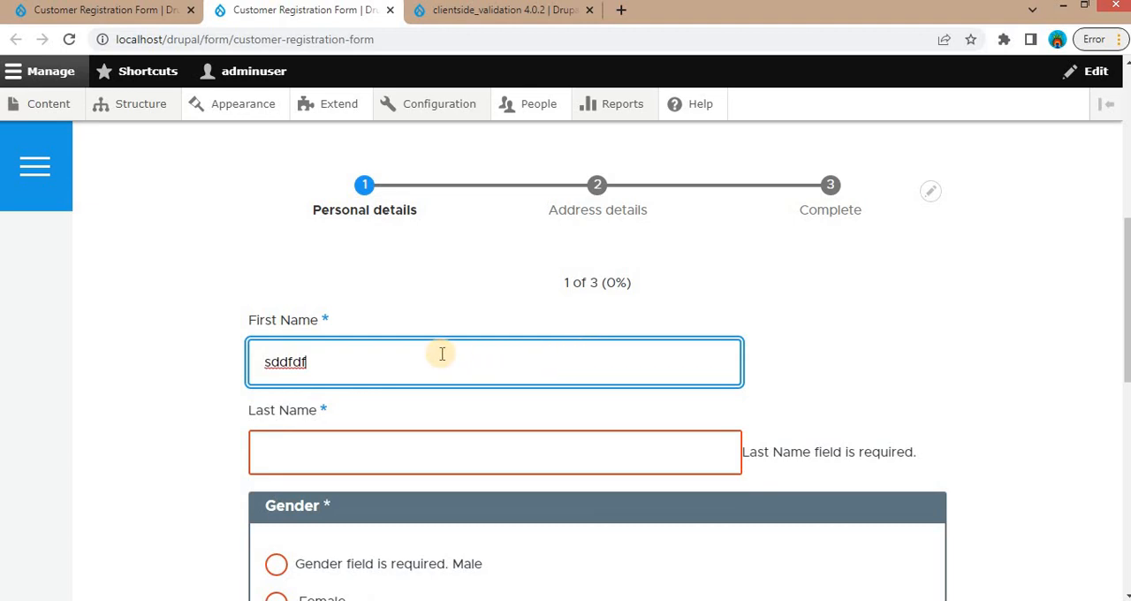
text(56)
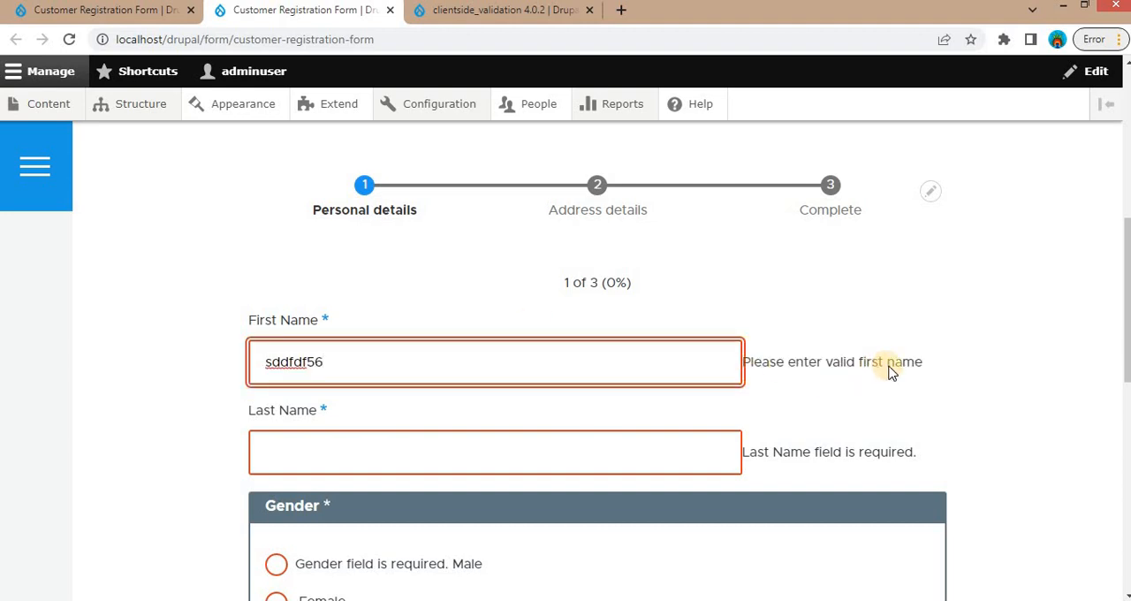
mouse_move(538, 417)
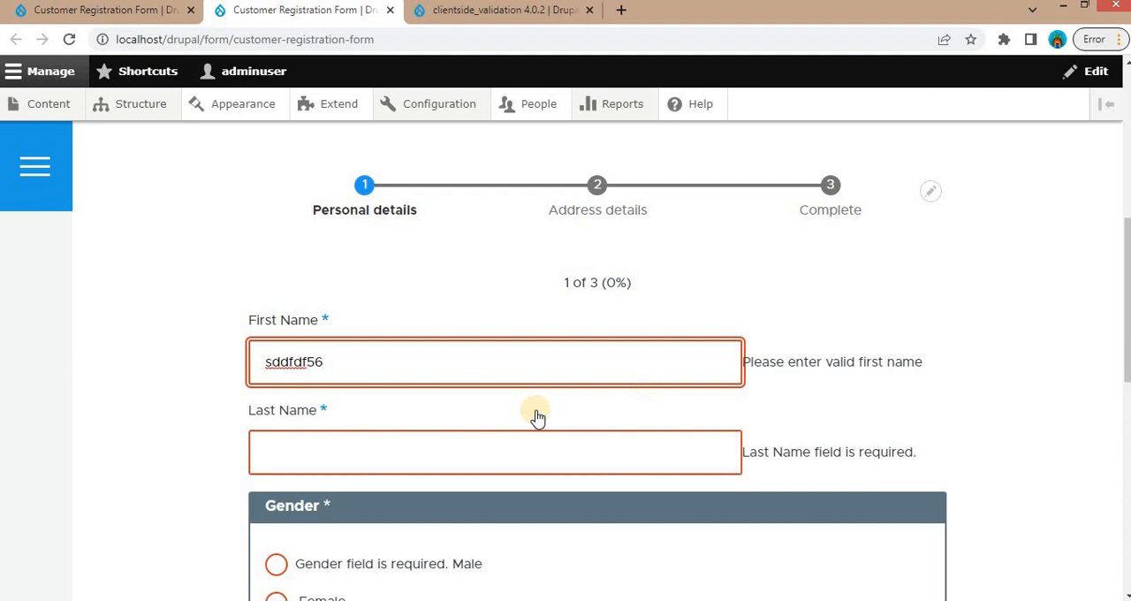
mouse_move(477, 10)
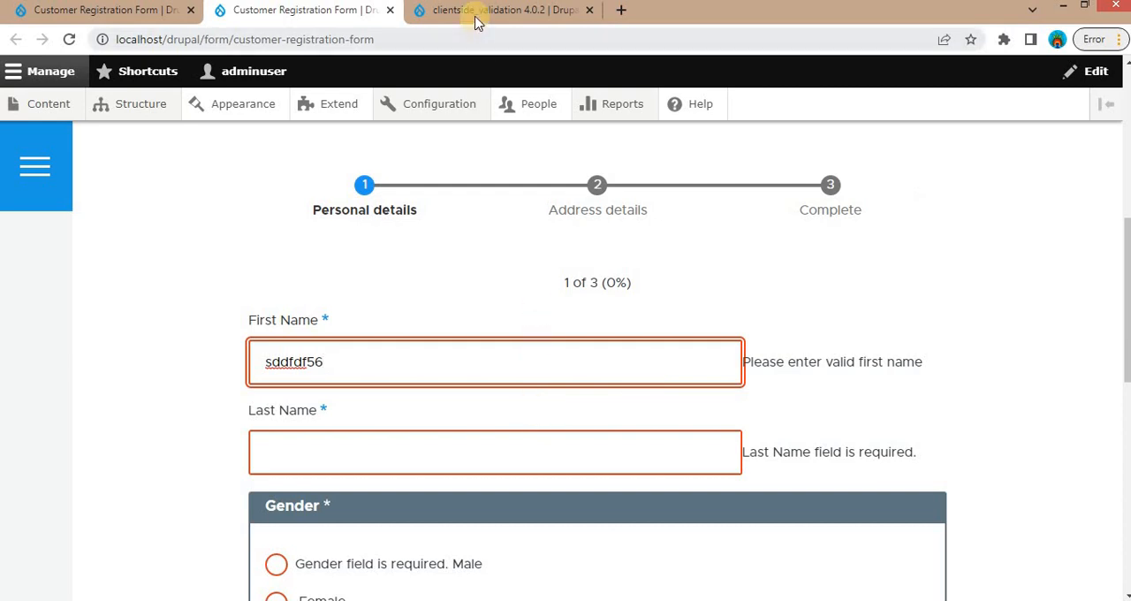
click(502, 11)
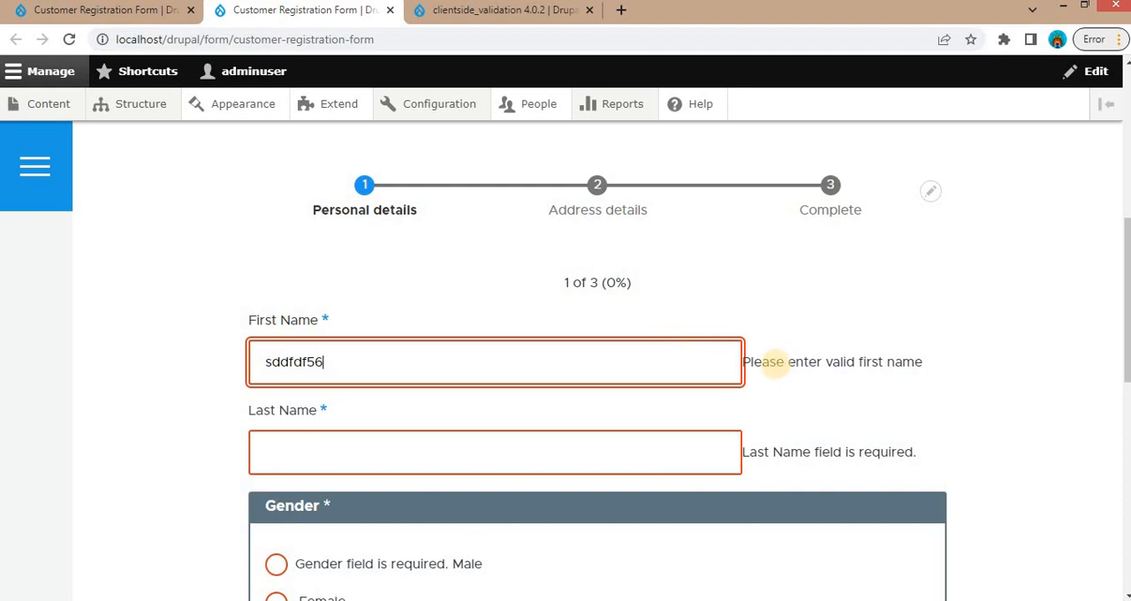
mouse_move(756, 369)
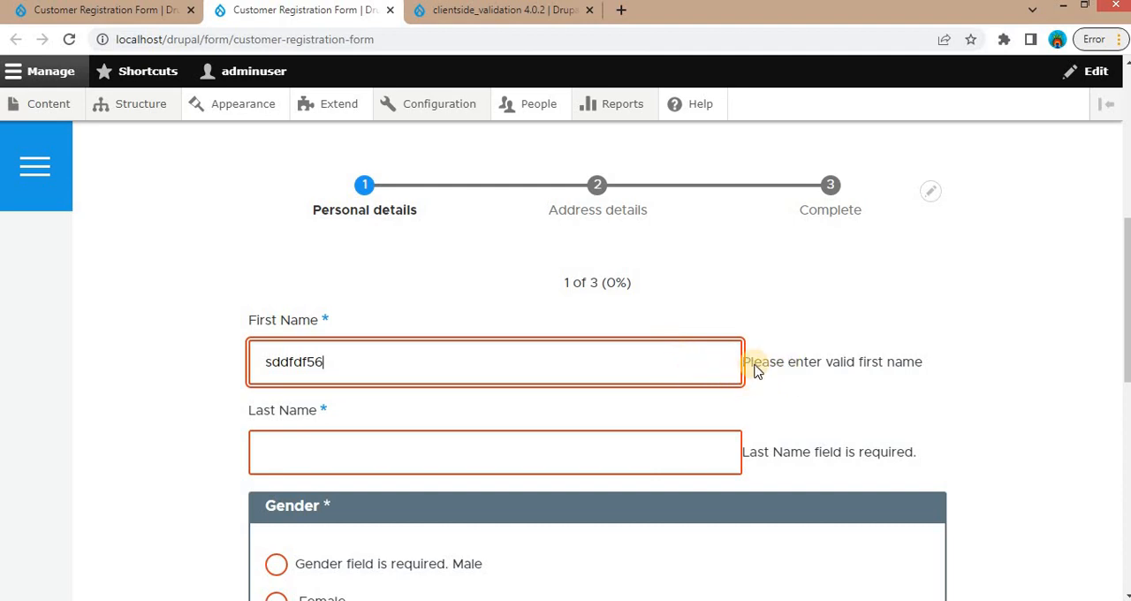
right_click(757, 368)
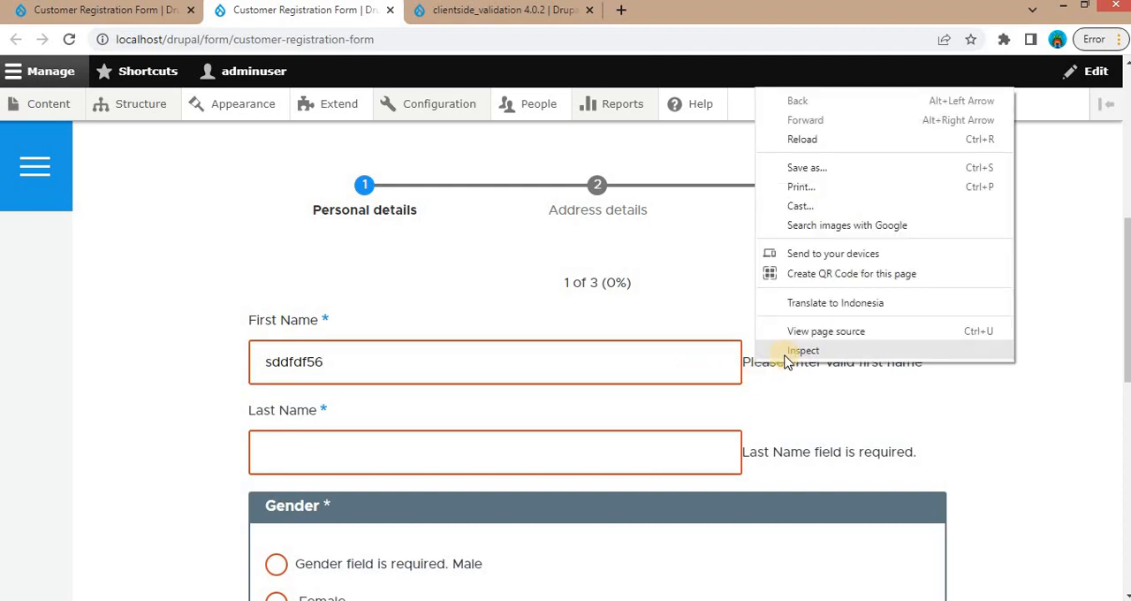
- Inspect the error label and add margin-bottom: 0, display: block and color: red in element.style
click(802, 350)
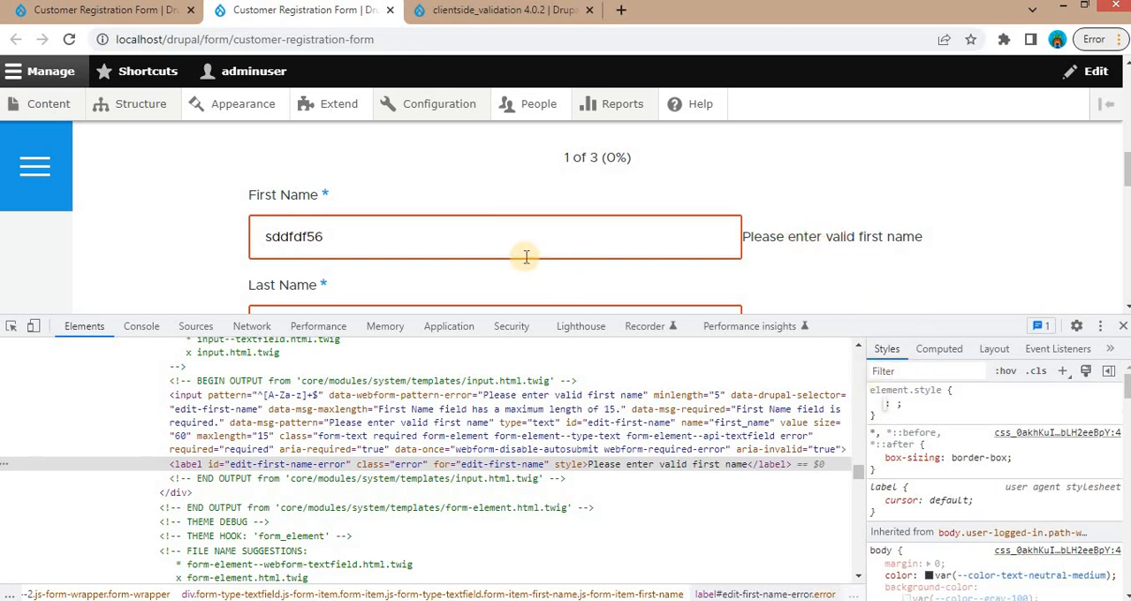
mouse_move(1011, 415)
text(margin)
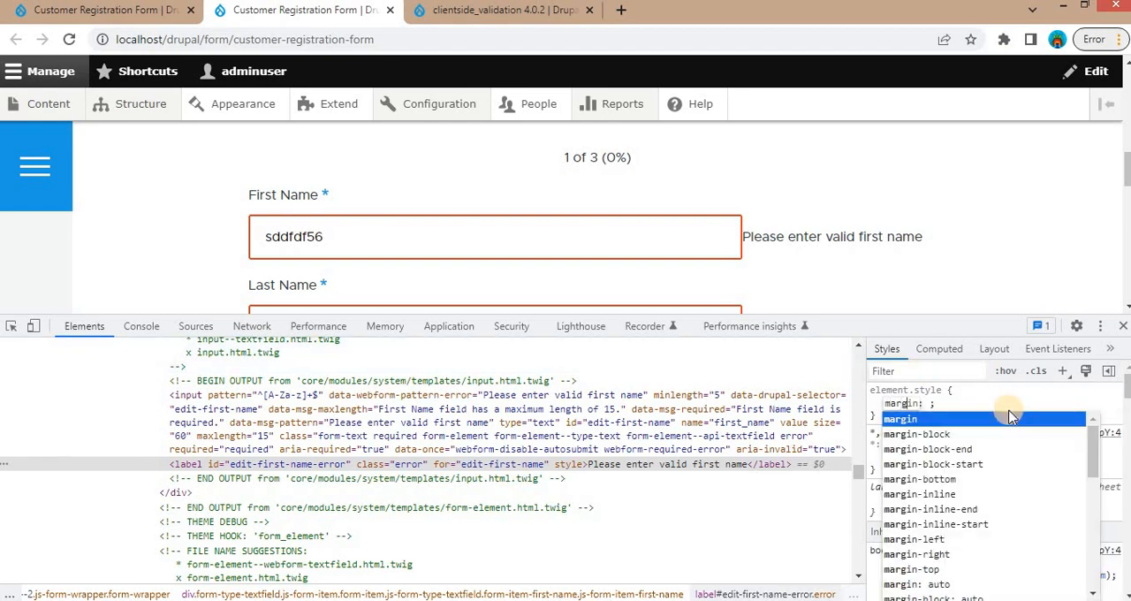
click(919, 479)
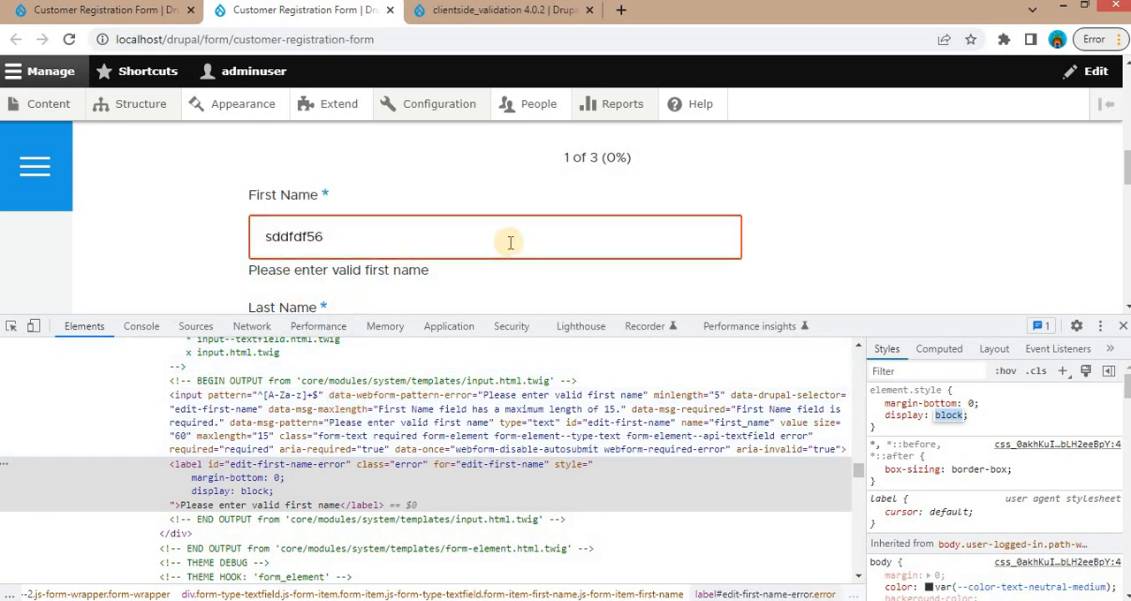
mouse_move(375, 257)
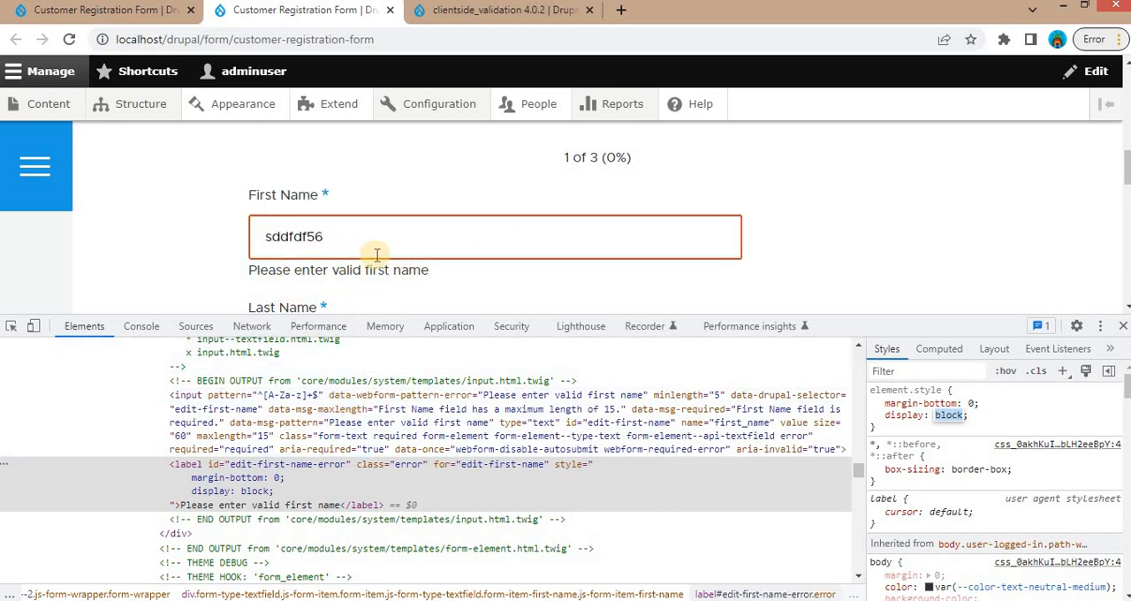
click(877, 403)
text(color: red;)
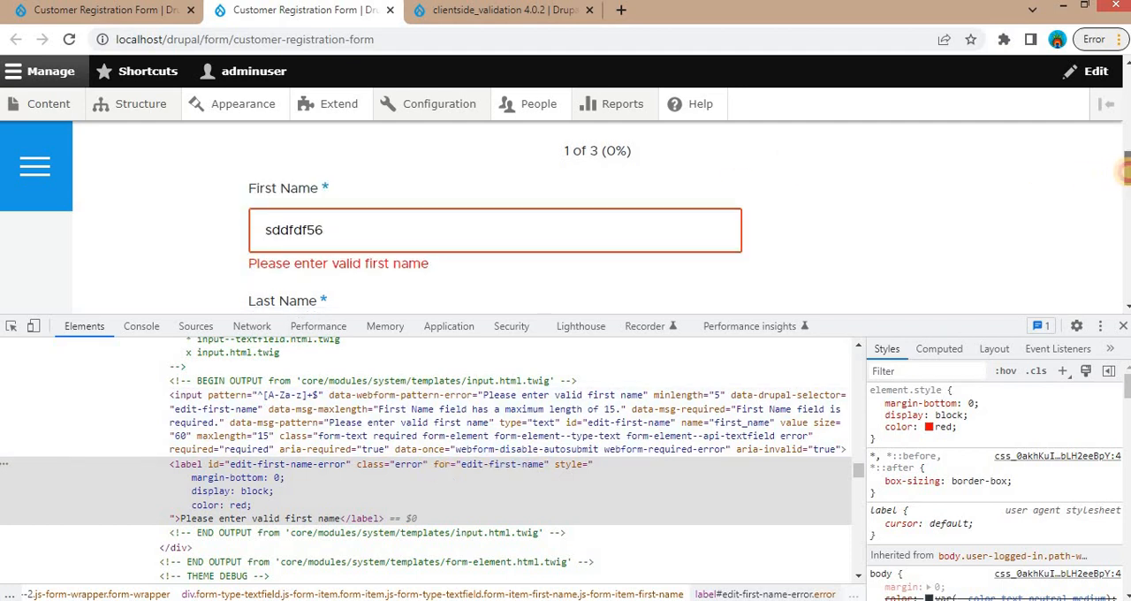
scroll(down, 3)
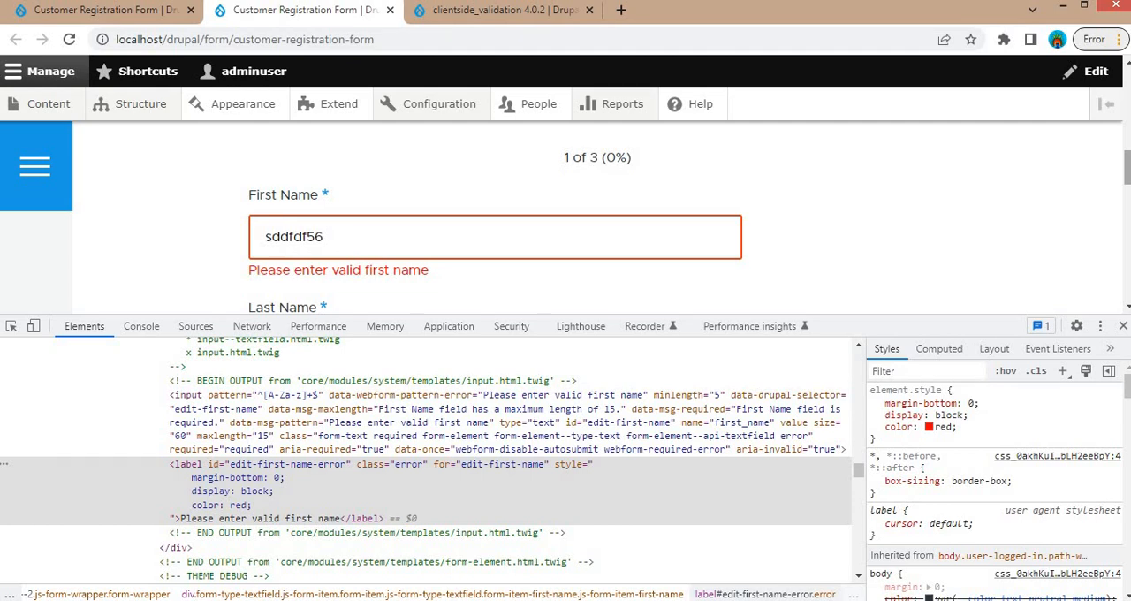
mouse_move(675, 18)
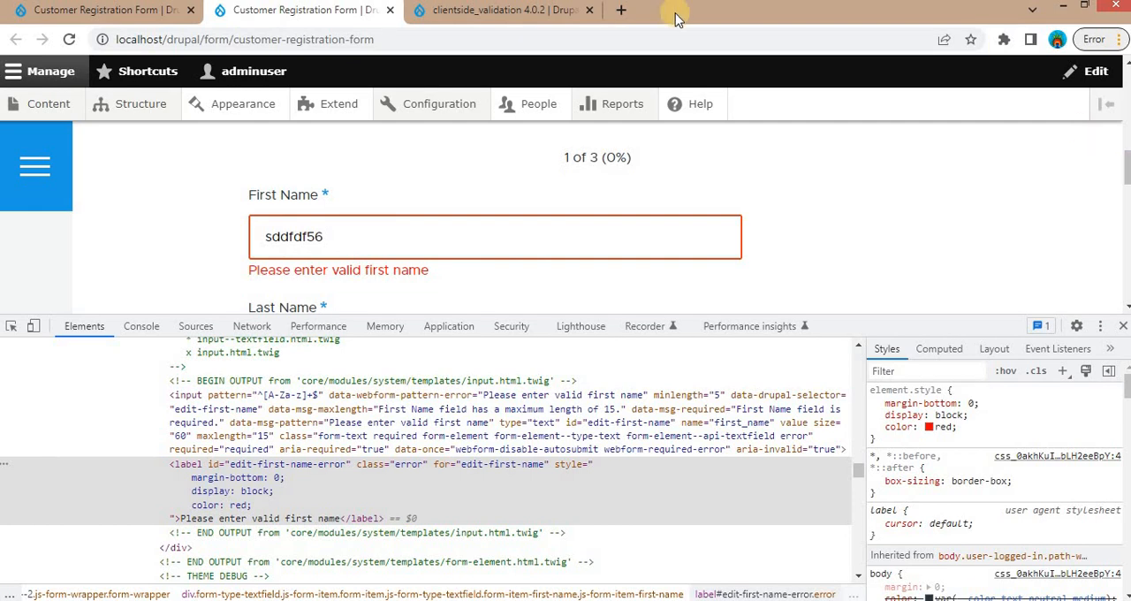